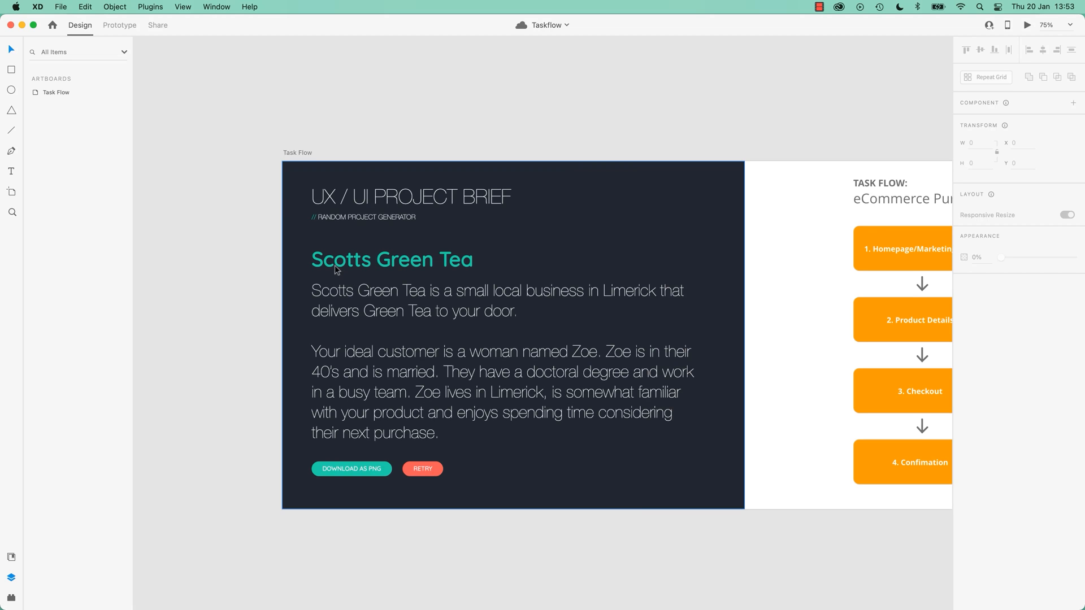
{"action": "mouse_move", "coordinate": [538, 303]}
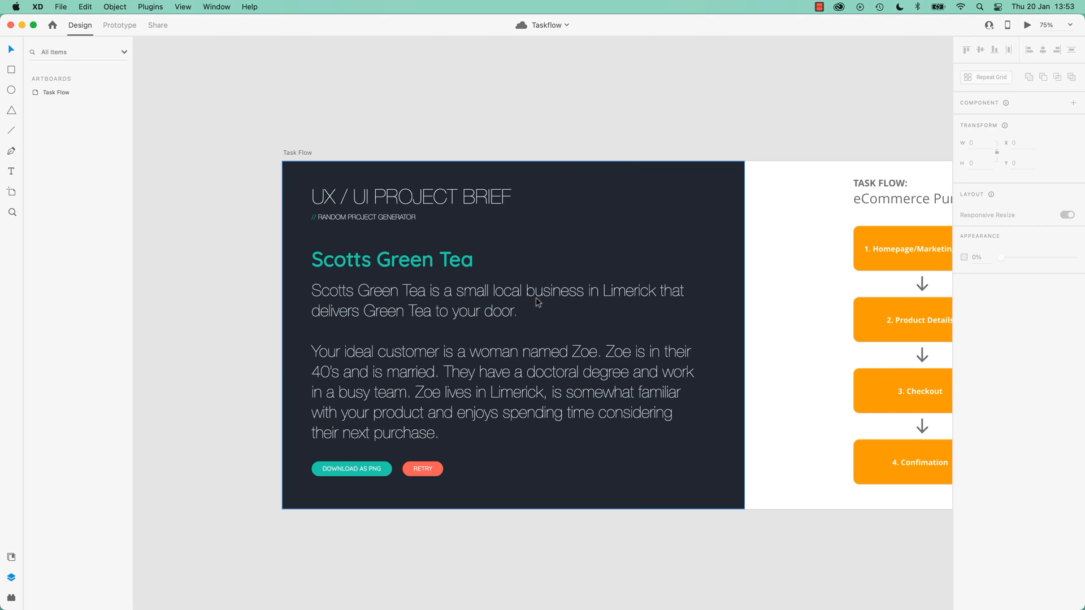
{"action": "mouse_move", "coordinate": [618, 300]}
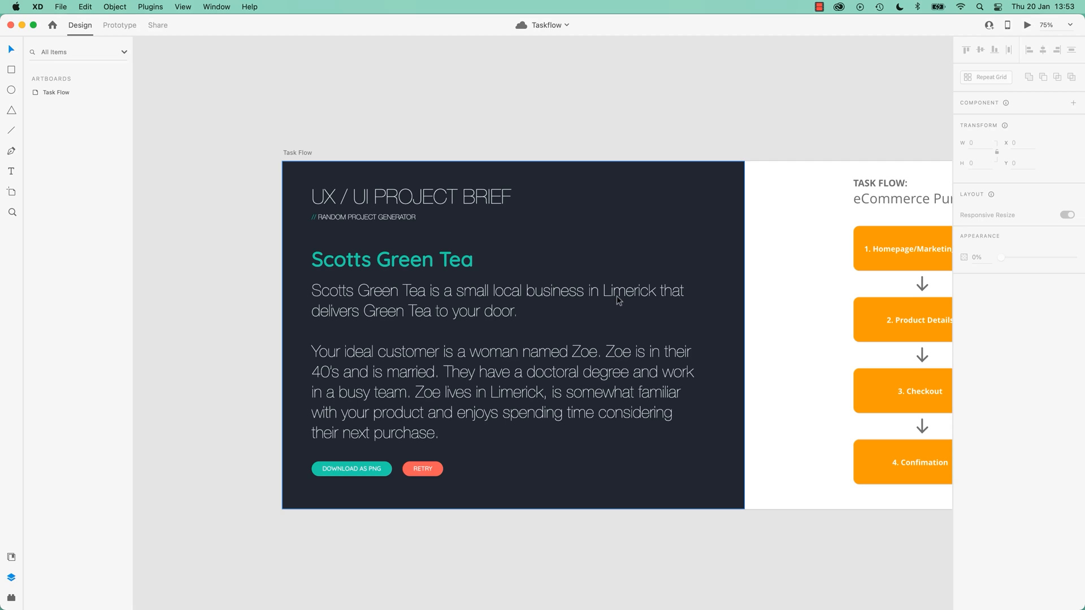
{"action": "mouse_move", "coordinate": [425, 328]}
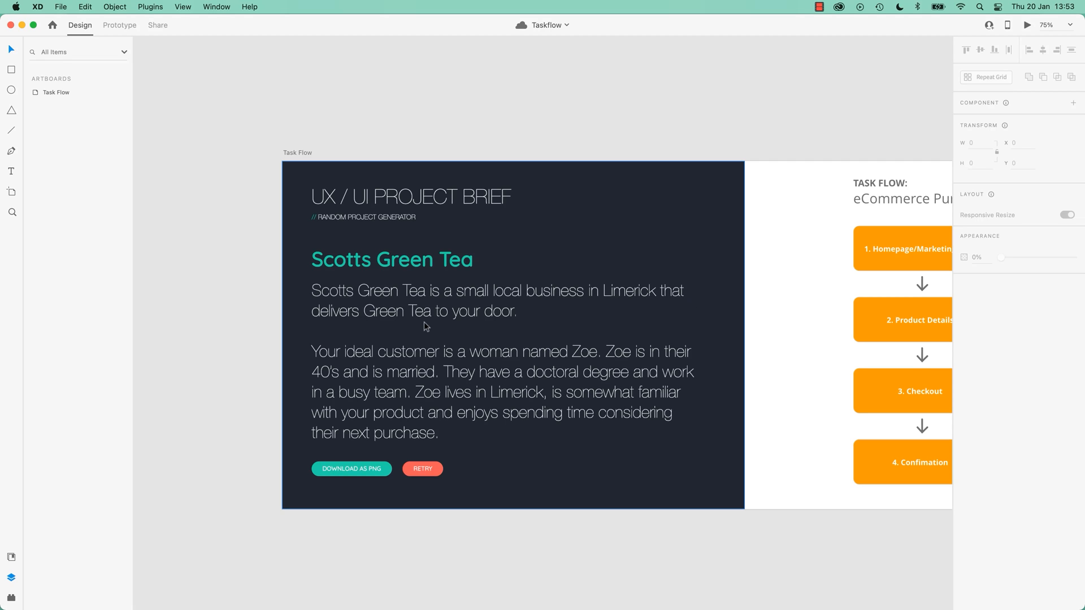
{"action": "mouse_move", "coordinate": [411, 332]}
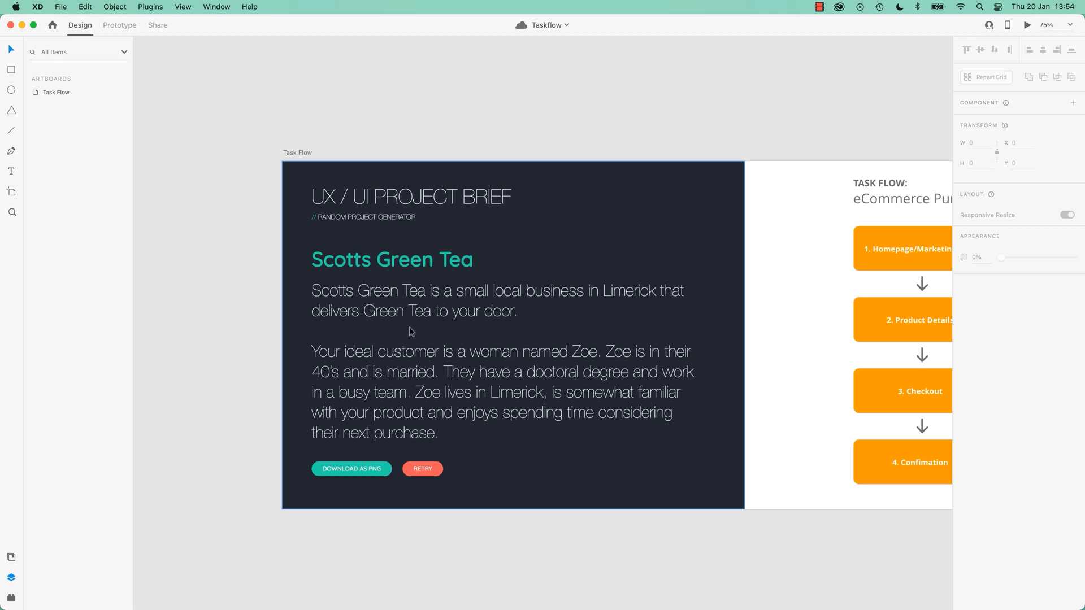
{"action": "mouse_move", "coordinate": [503, 459]}
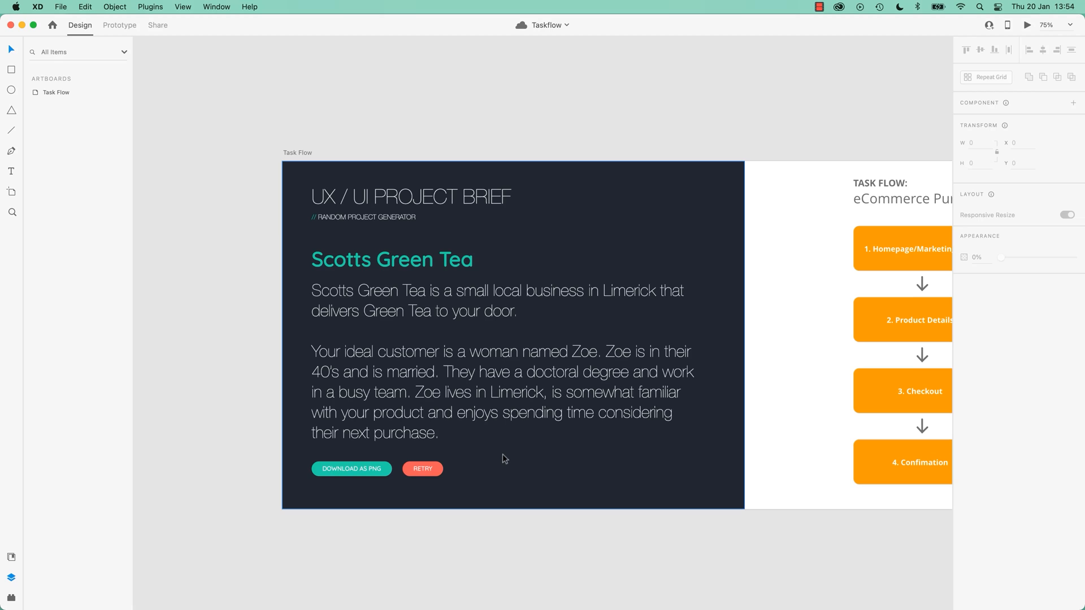
{"action": "mouse_move", "coordinate": [339, 361]}
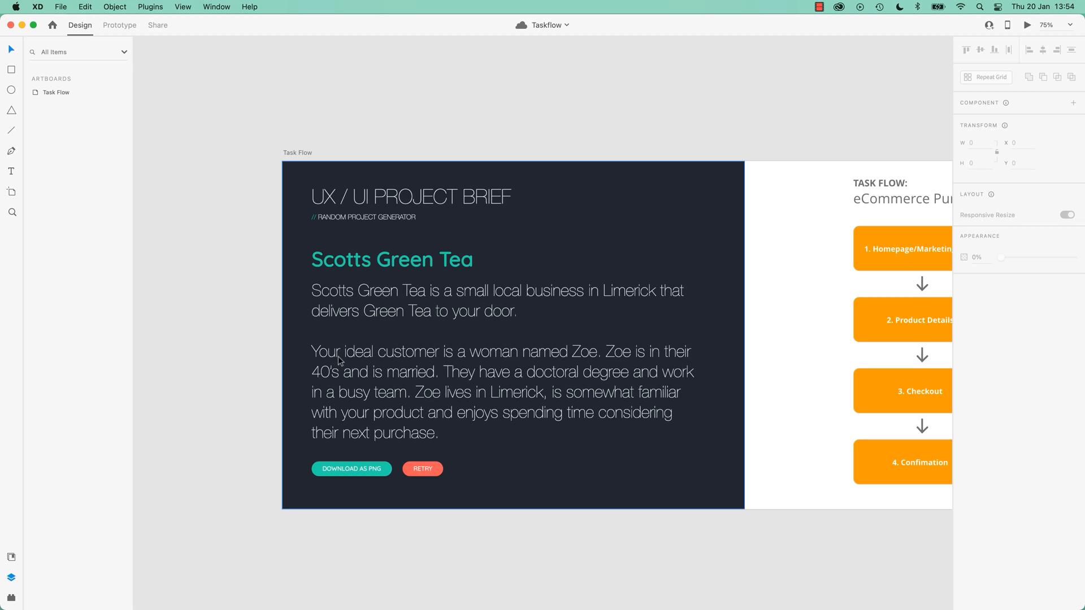
{"action": "mouse_move", "coordinate": [621, 364]}
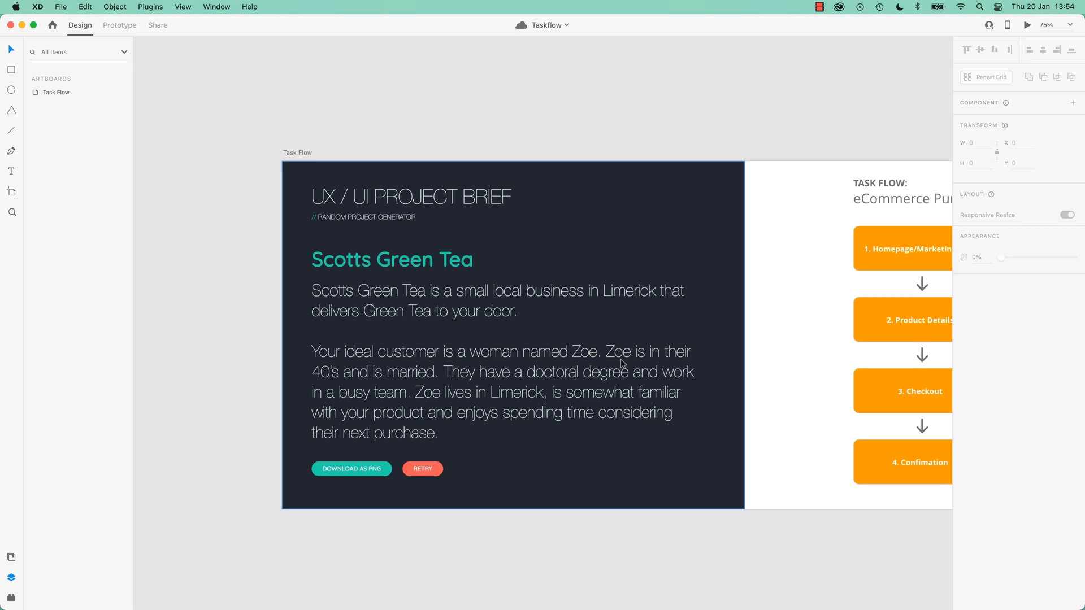
{"action": "mouse_move", "coordinate": [389, 398]}
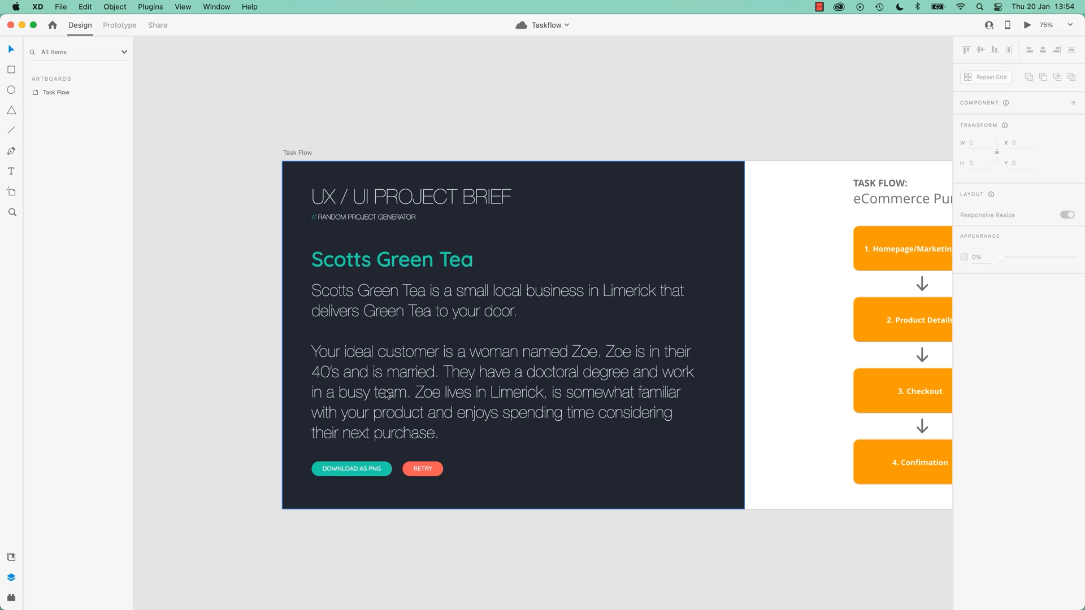
{"action": "mouse_move", "coordinate": [587, 380]}
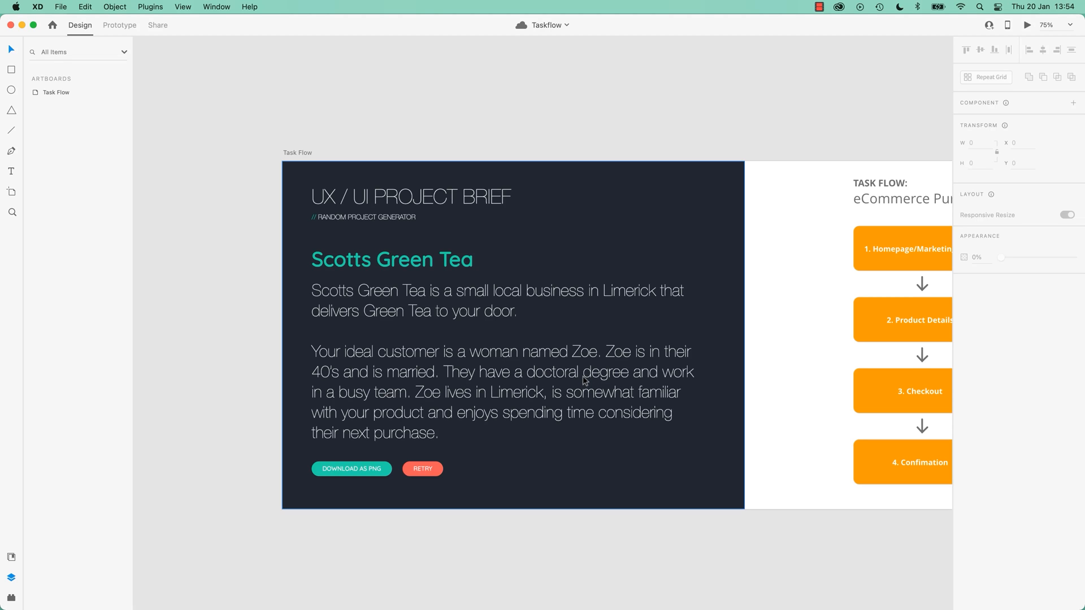
{"action": "mouse_move", "coordinate": [386, 405]}
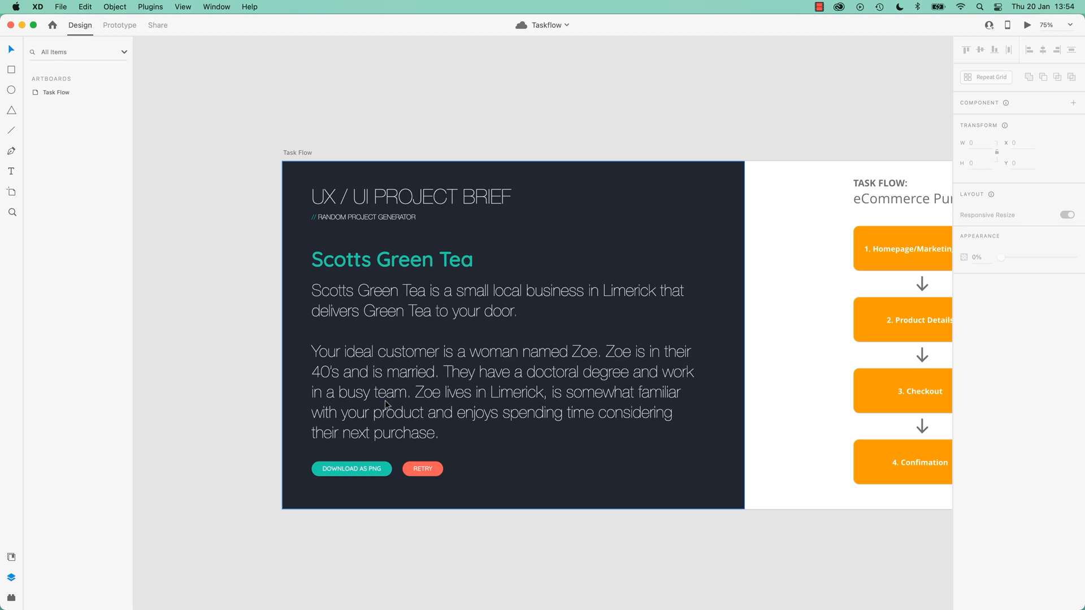
{"action": "mouse_move", "coordinate": [621, 399]}
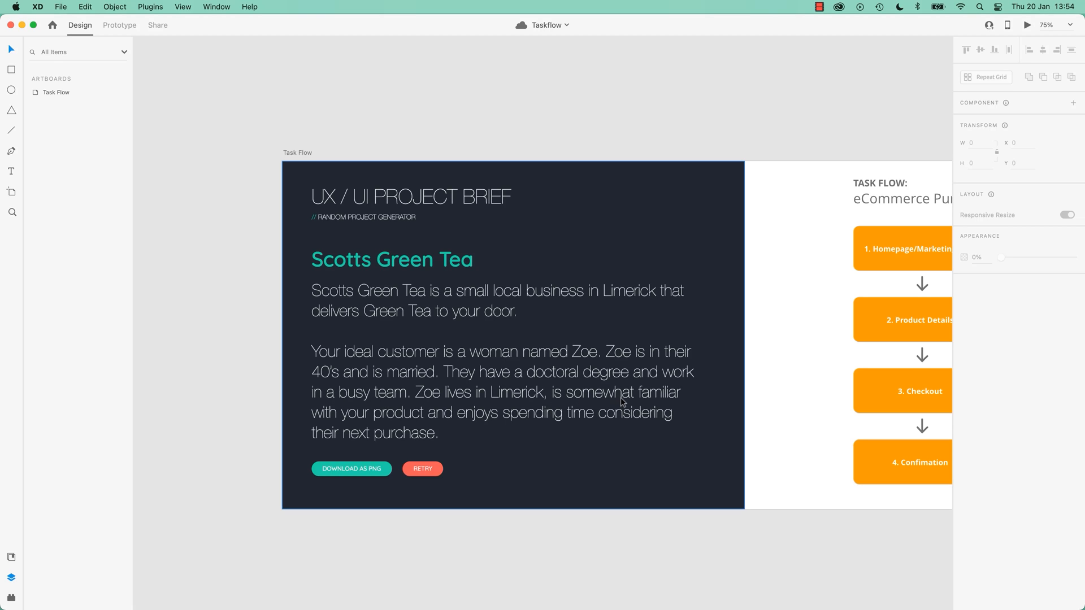
{"action": "mouse_move", "coordinate": [388, 425]}
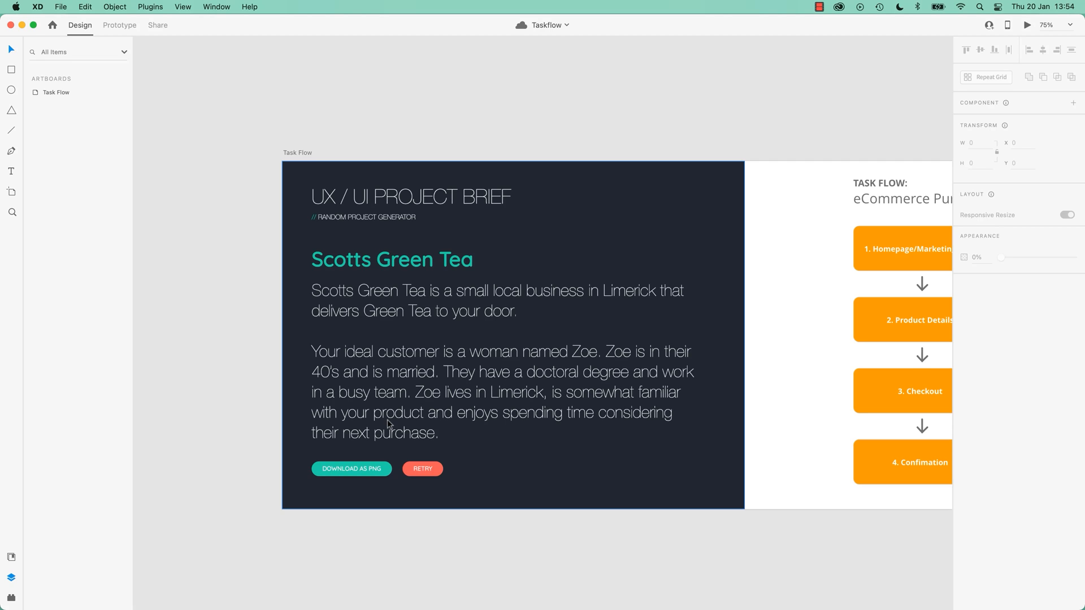
{"action": "mouse_move", "coordinate": [400, 389]}
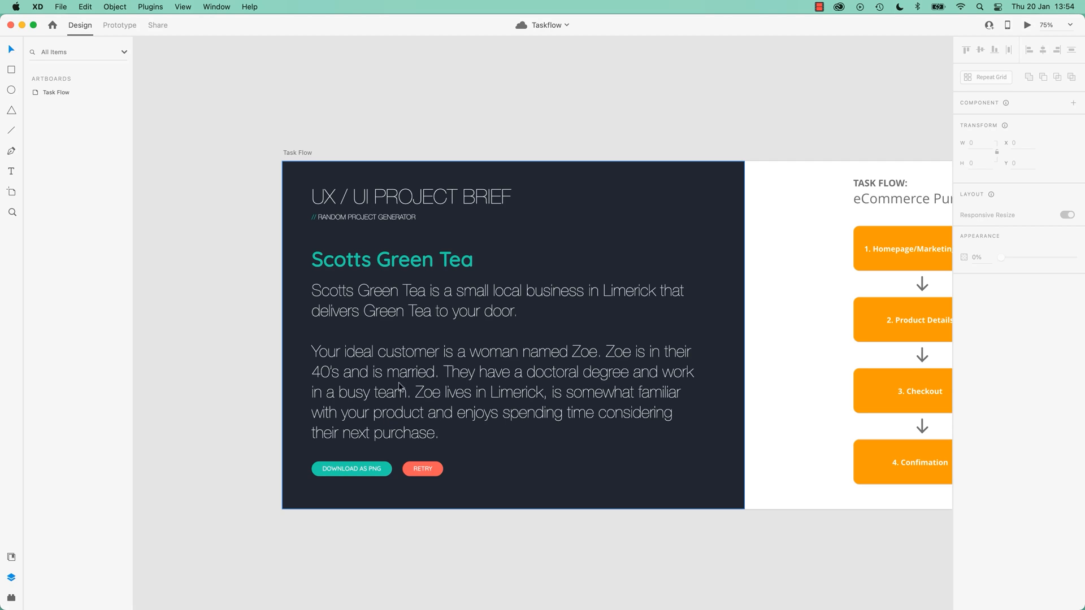
{"action": "mouse_move", "coordinate": [551, 379]}
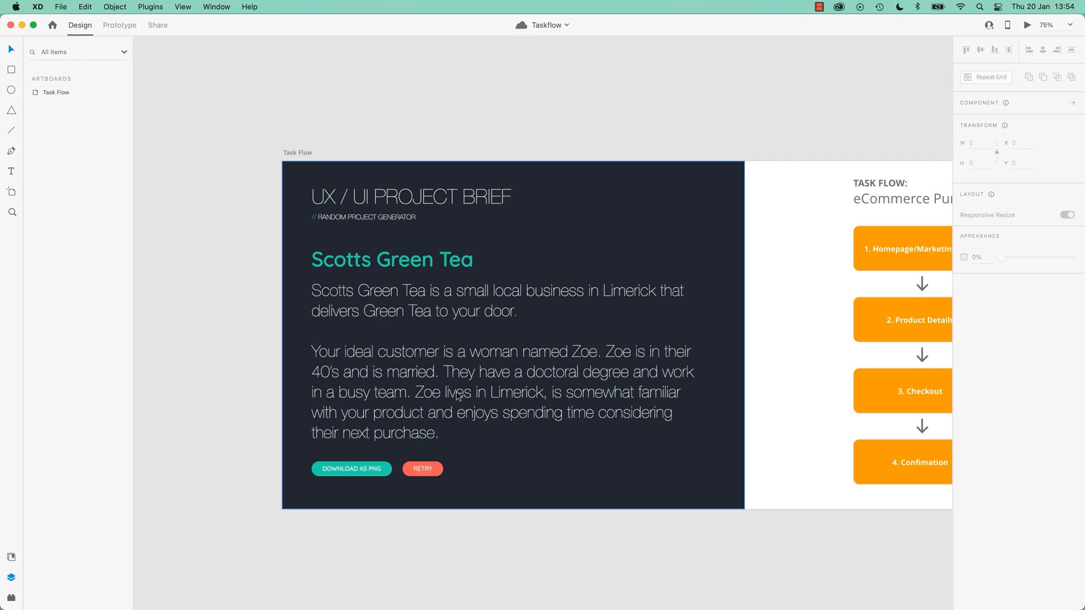
{"action": "mouse_move", "coordinate": [340, 391]}
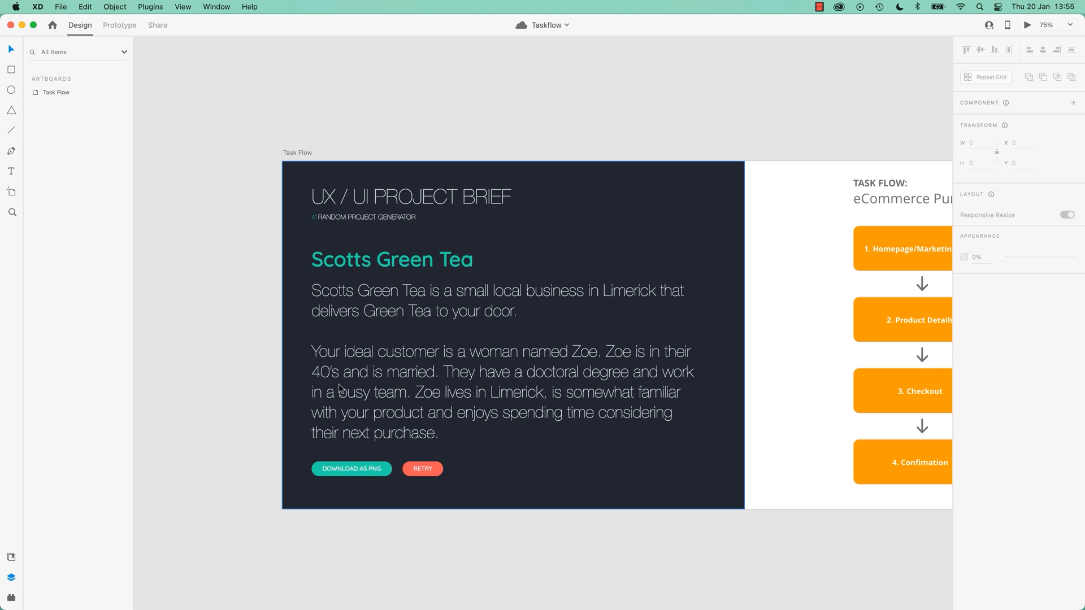
{"action": "mouse_move", "coordinate": [448, 244]}
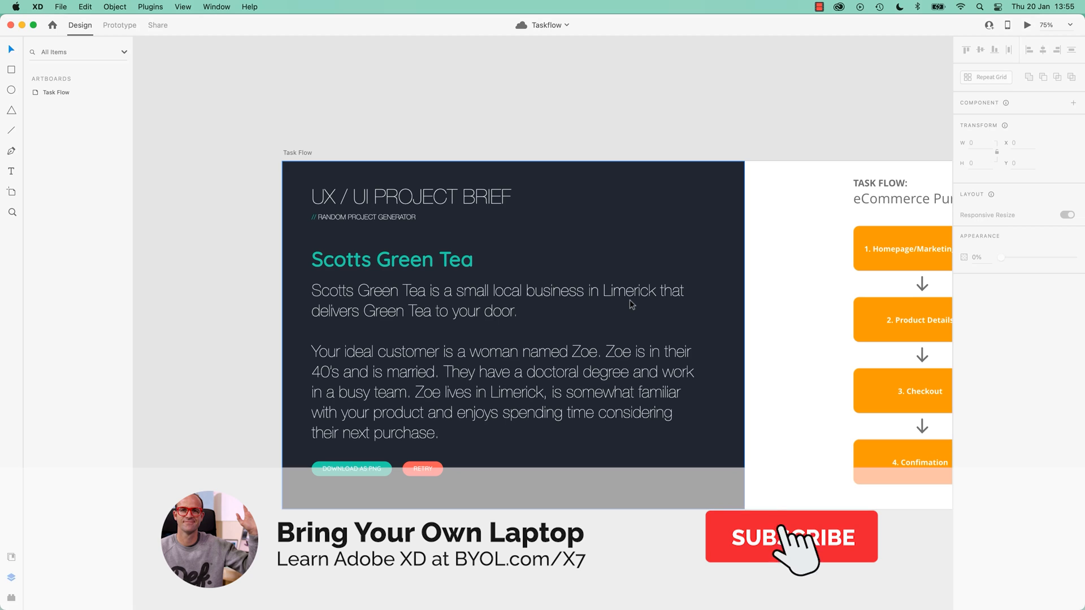
- Deselect the task flow elements and review the eCommerce Purchase steps through Confirmation
{"action": "left_click", "coordinate": [790, 538]}
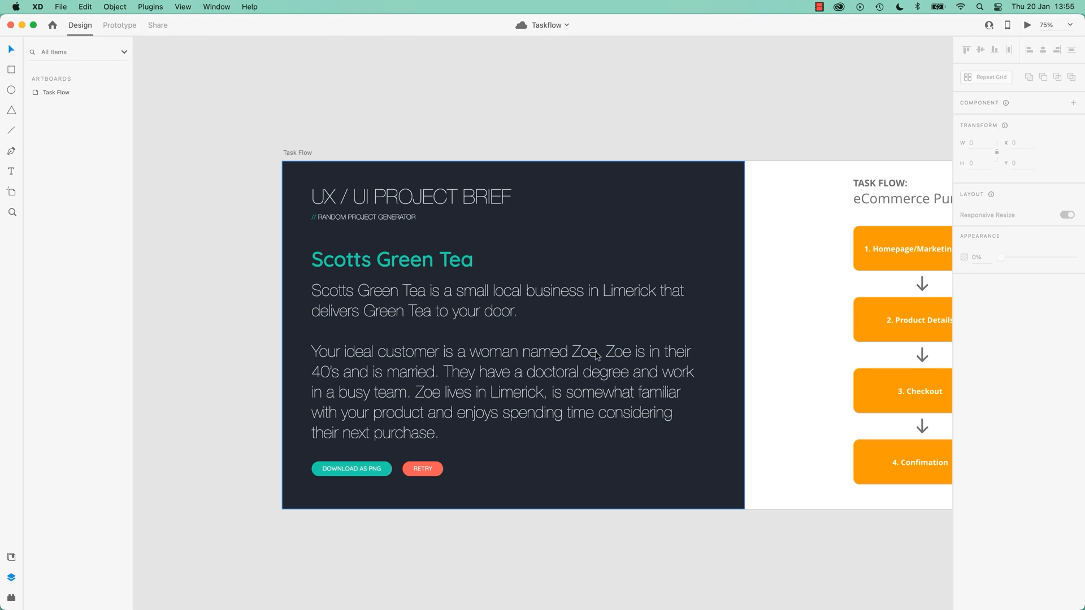
{"action": "mouse_move", "coordinate": [598, 366]}
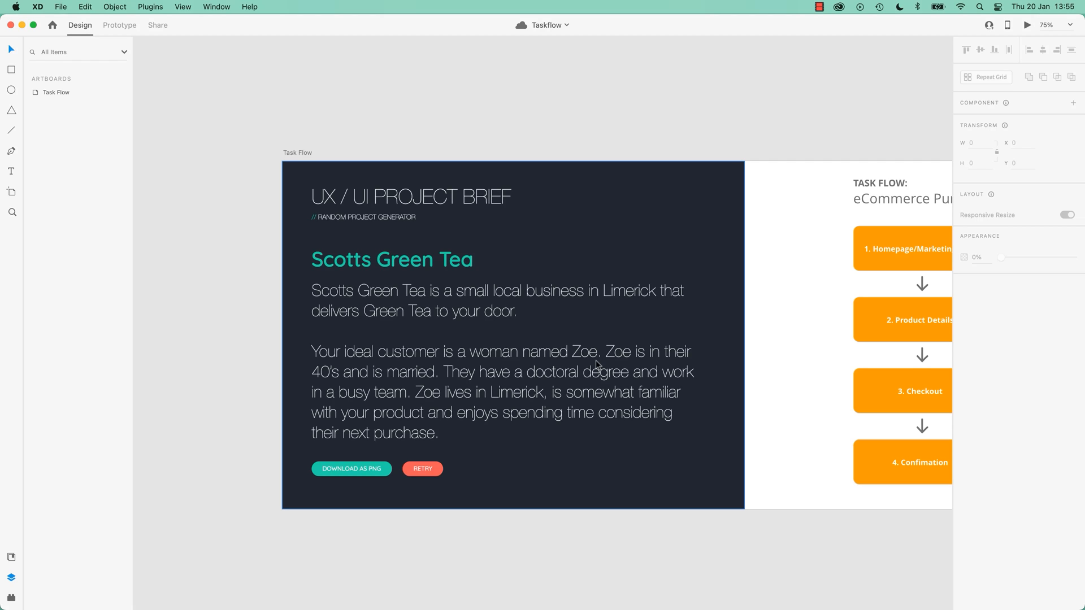
{"action": "mouse_move", "coordinate": [601, 374]}
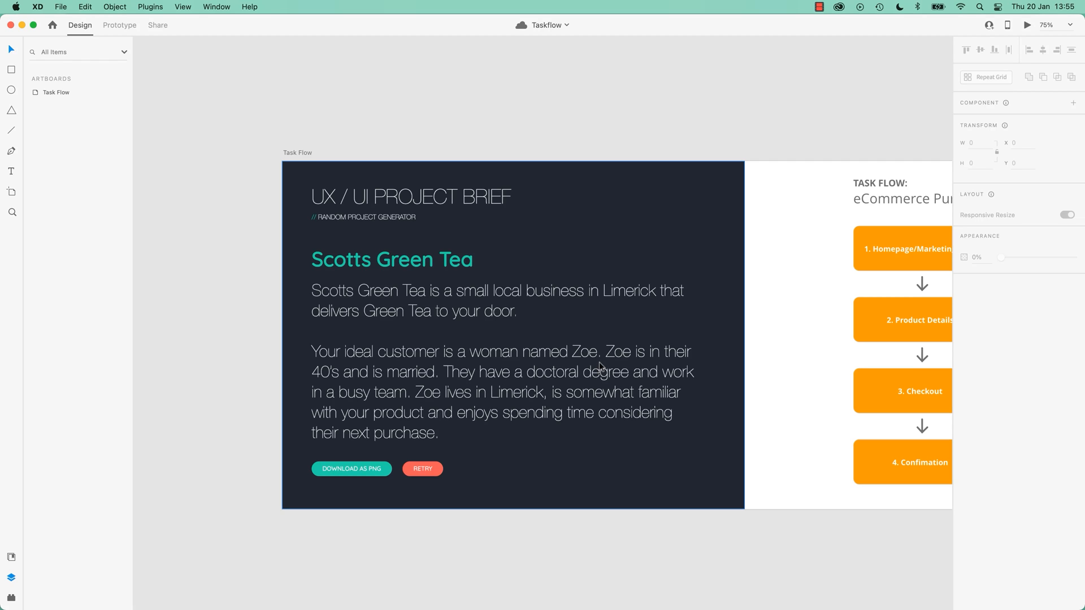
{"action": "mouse_move", "coordinate": [589, 337]}
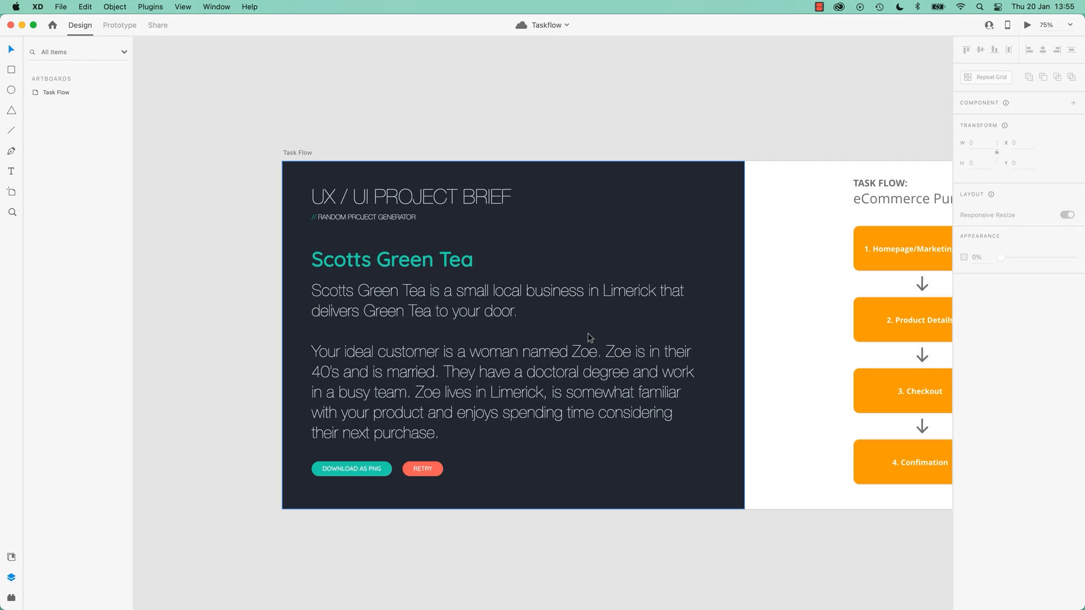
{"action": "mouse_move", "coordinate": [578, 339]}
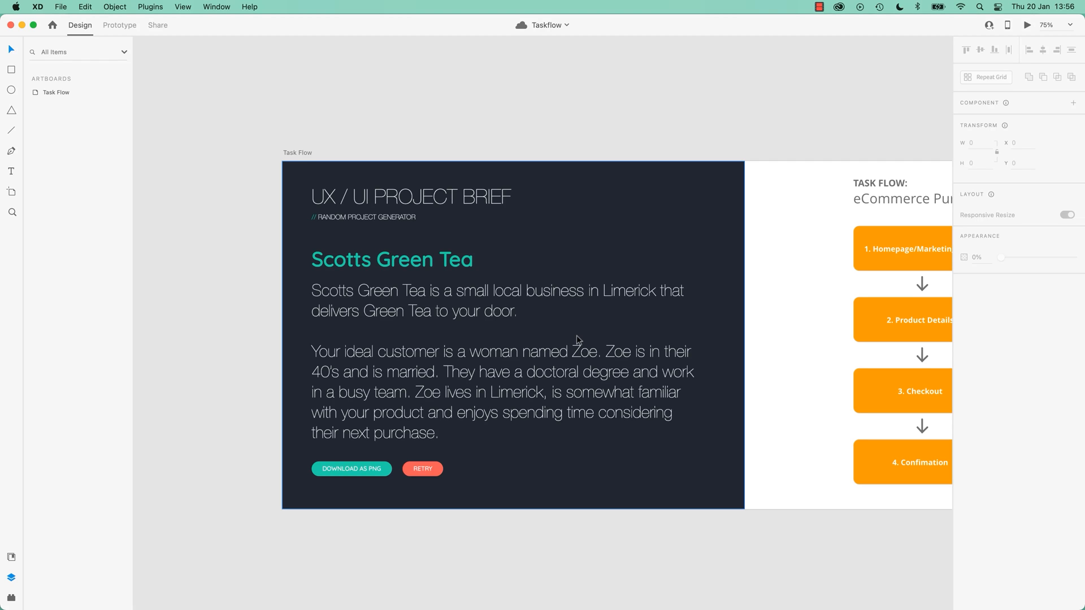
{"action": "mouse_move", "coordinate": [629, 400]}
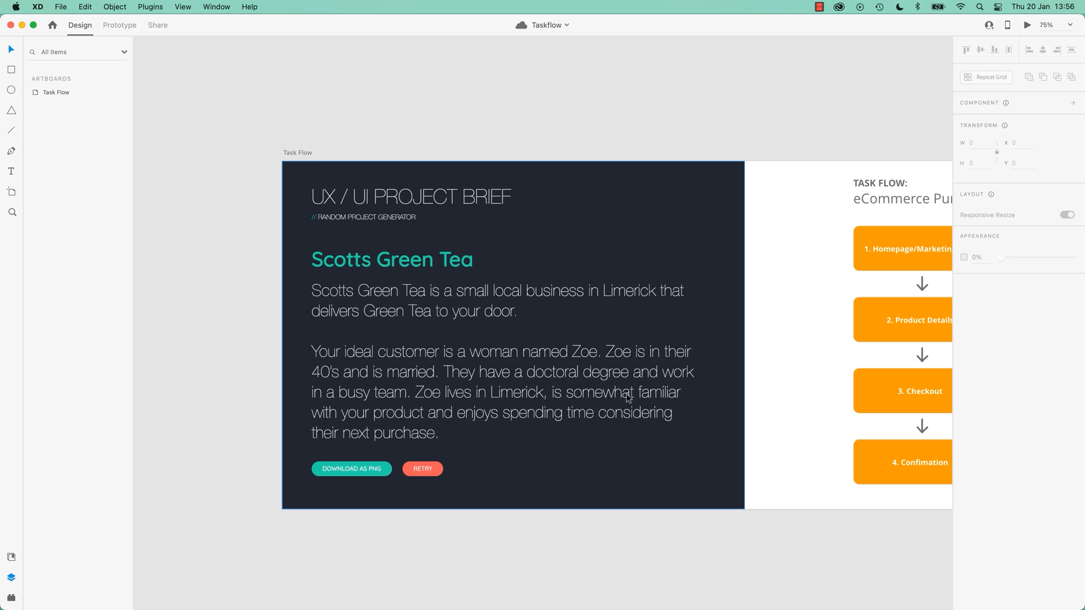
{"action": "mouse_move", "coordinate": [650, 436]}
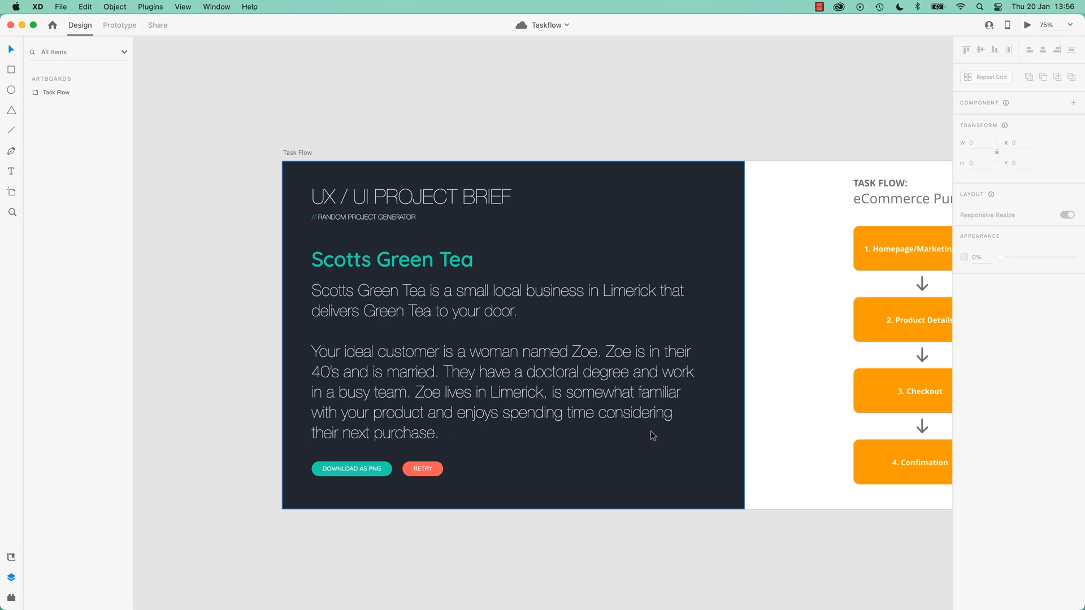
{"action": "mouse_move", "coordinate": [427, 448]}
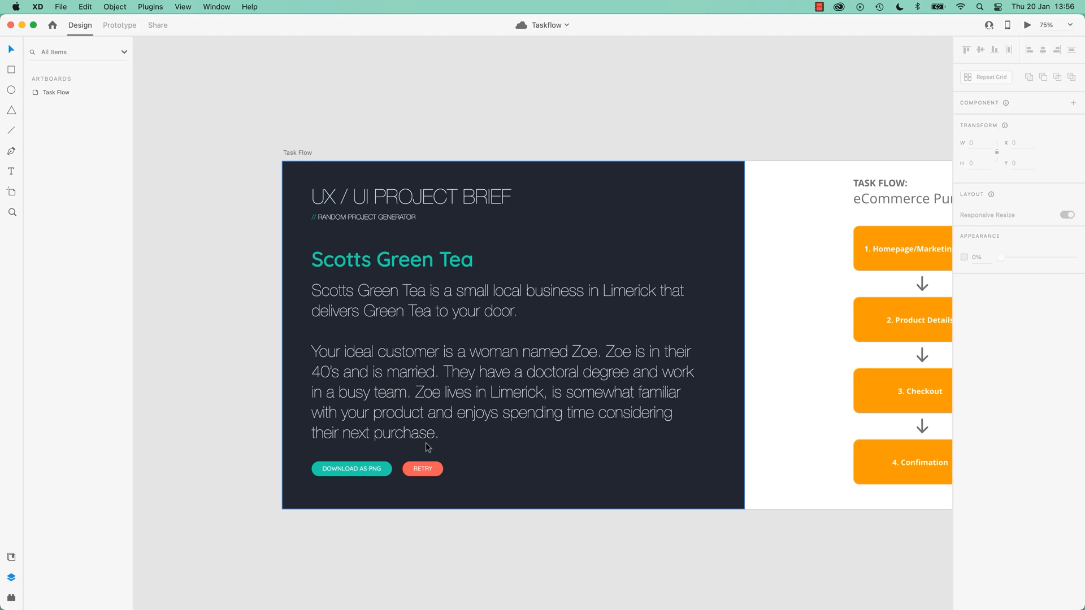
{"action": "mouse_move", "coordinate": [533, 405]}
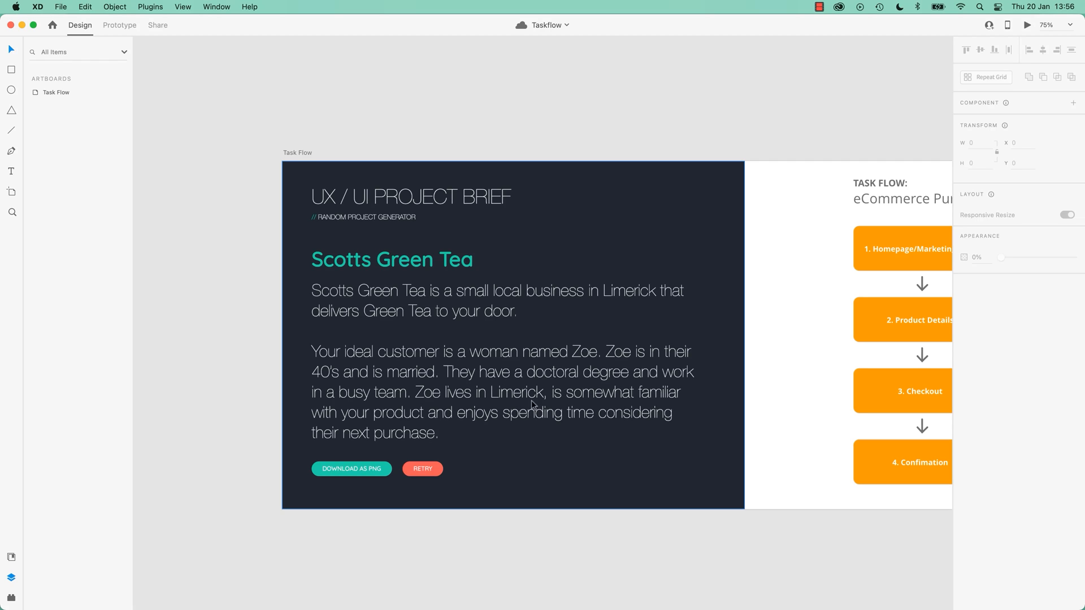
{"action": "mouse_move", "coordinate": [522, 400]}
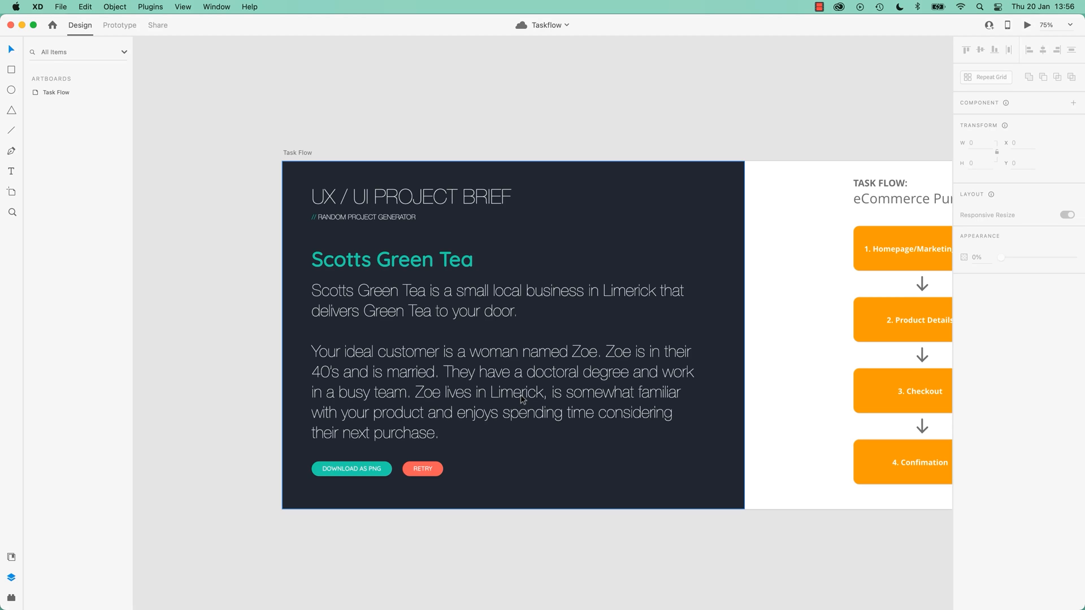
{"action": "mouse_move", "coordinate": [536, 414]}
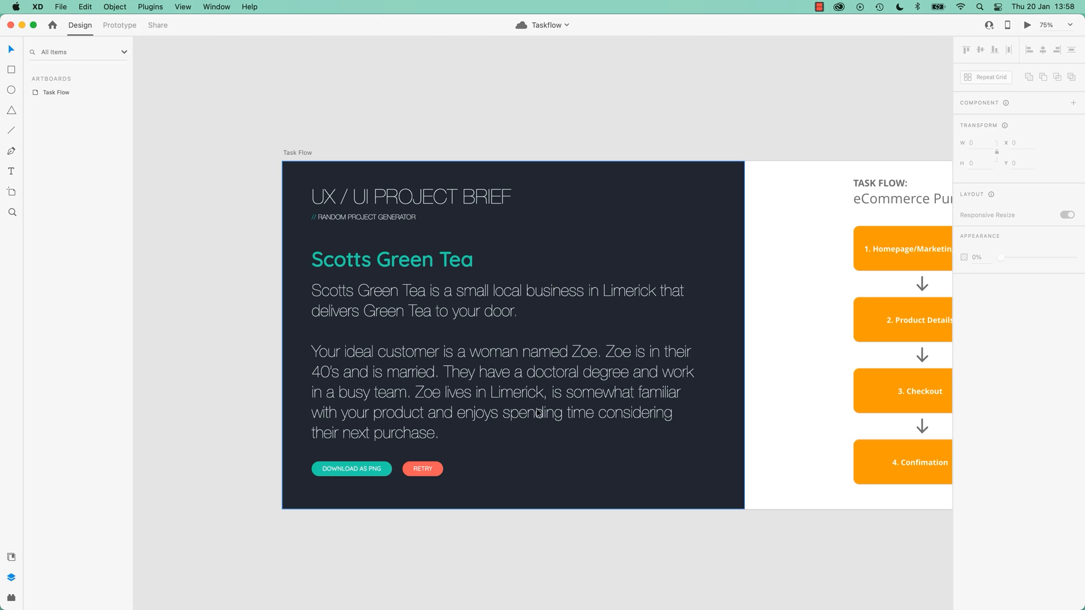
{"action": "mouse_move", "coordinate": [554, 395]}
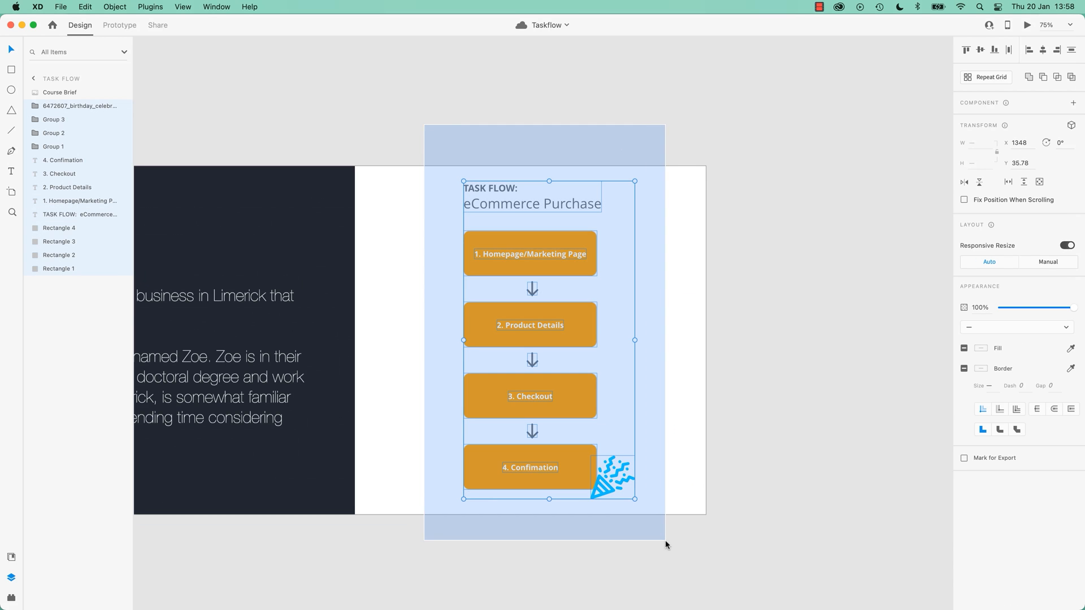
{"action": "left_click", "coordinate": [667, 545]}
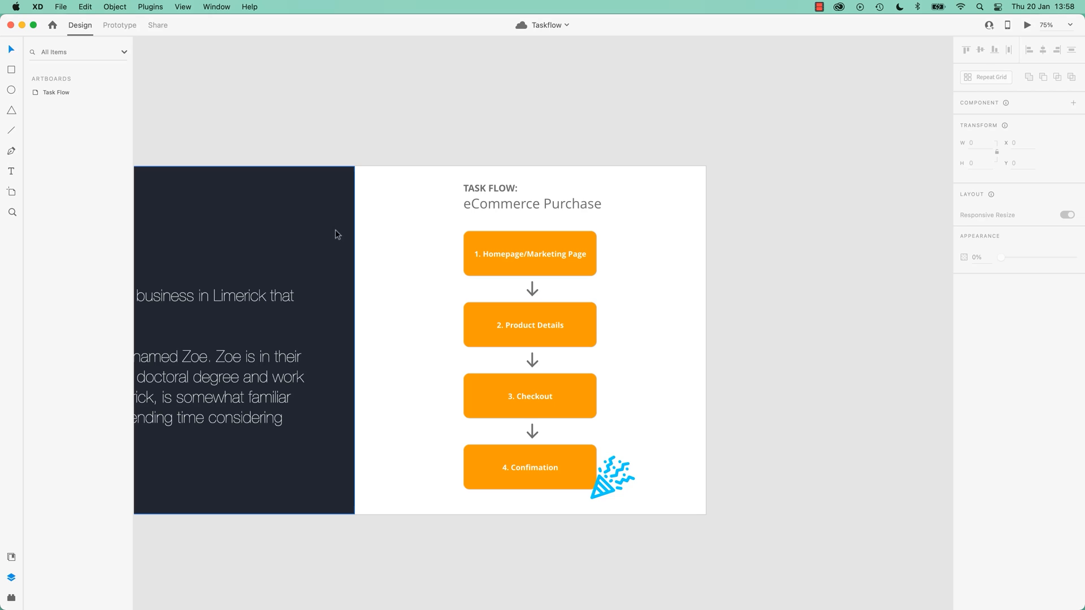
{"action": "mouse_move", "coordinate": [252, 374]}
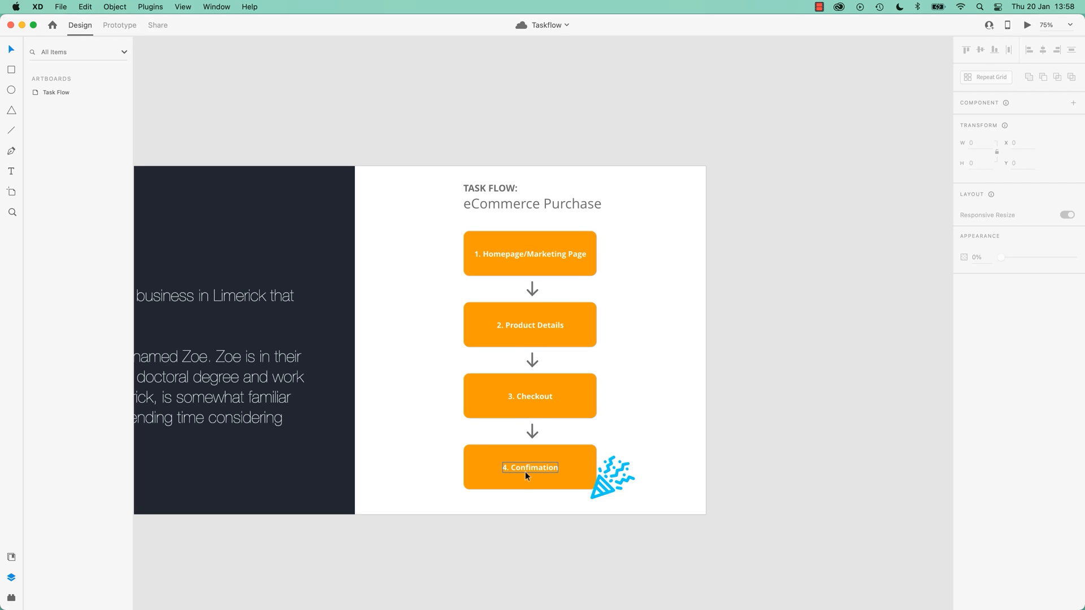
{"action": "left_click", "coordinate": [731, 398]}
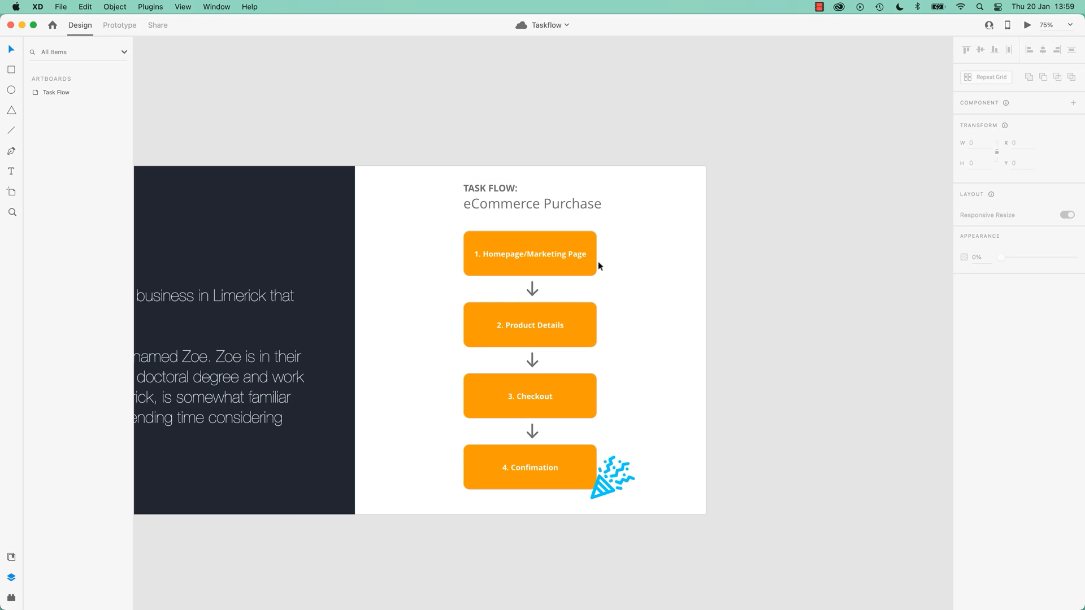
{"action": "mouse_move", "coordinate": [650, 237]}
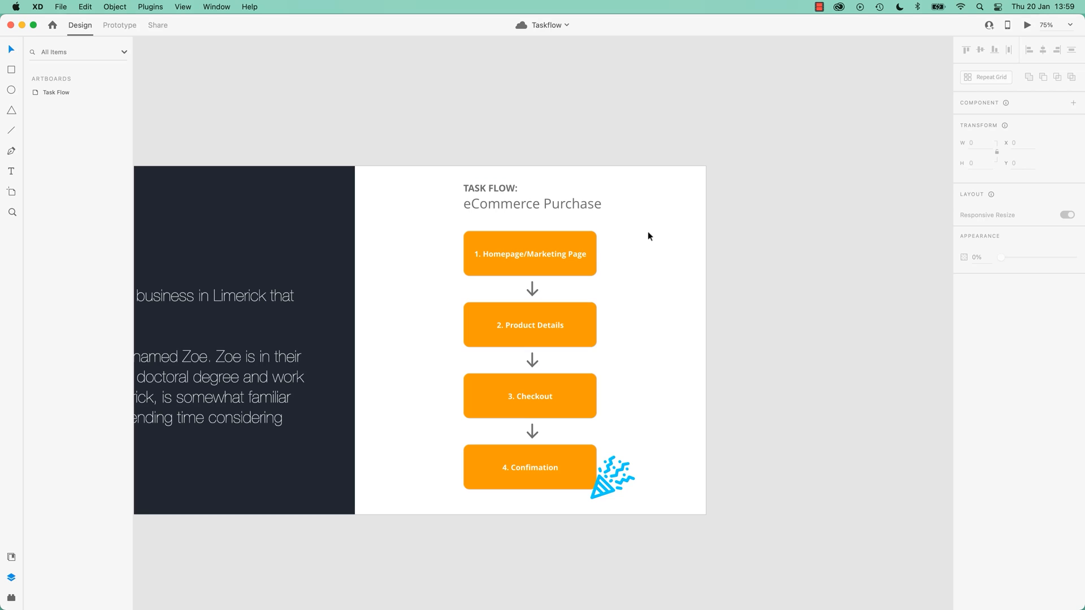
{"action": "mouse_move", "coordinate": [674, 401]}
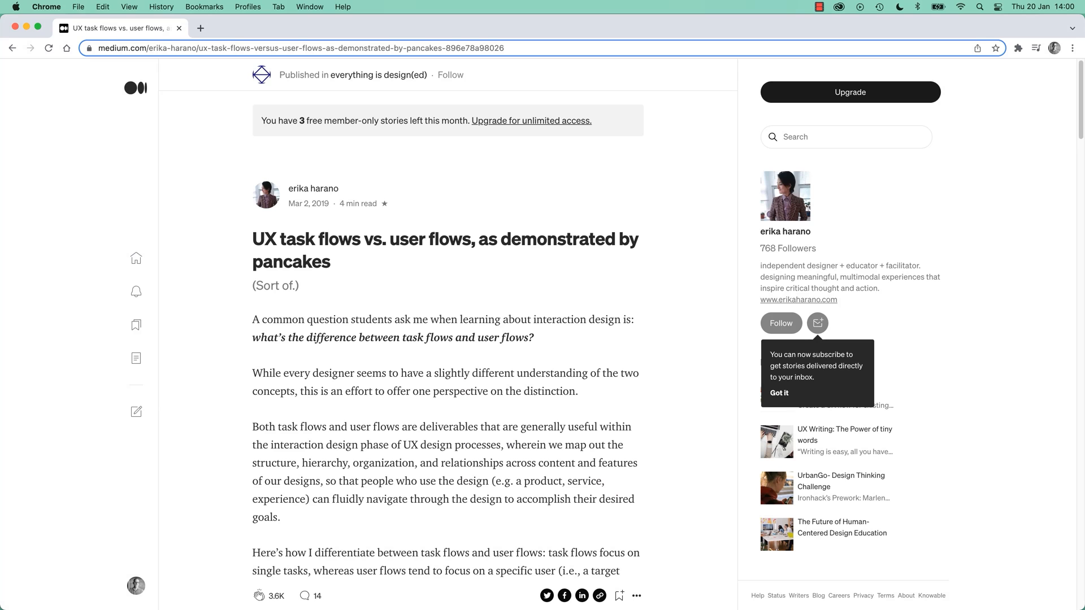
{"action": "mouse_move", "coordinate": [203, 133]}
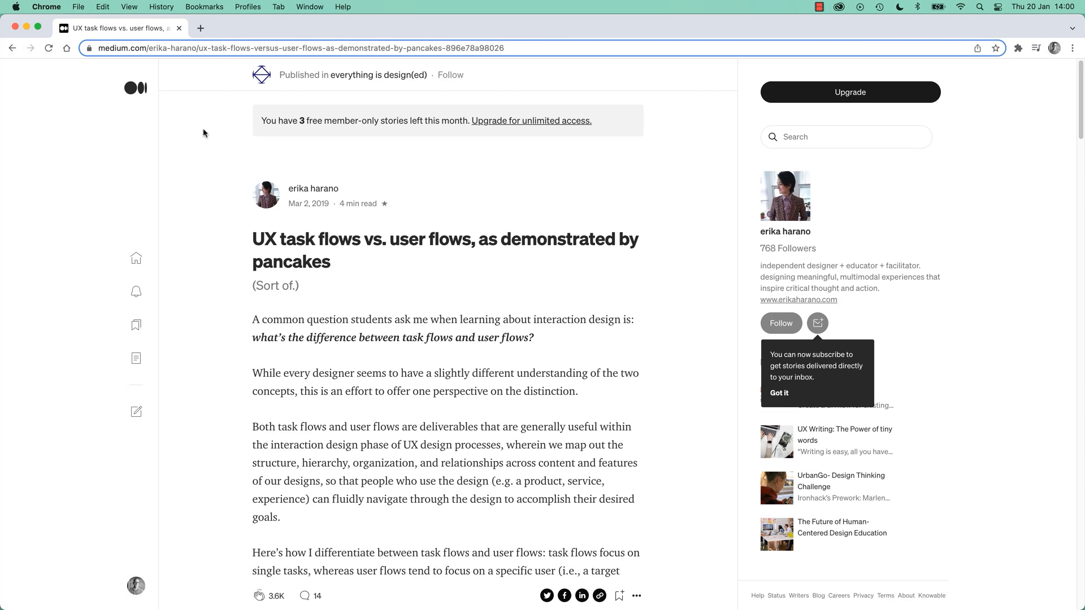
{"action": "mouse_move", "coordinate": [314, 194]}
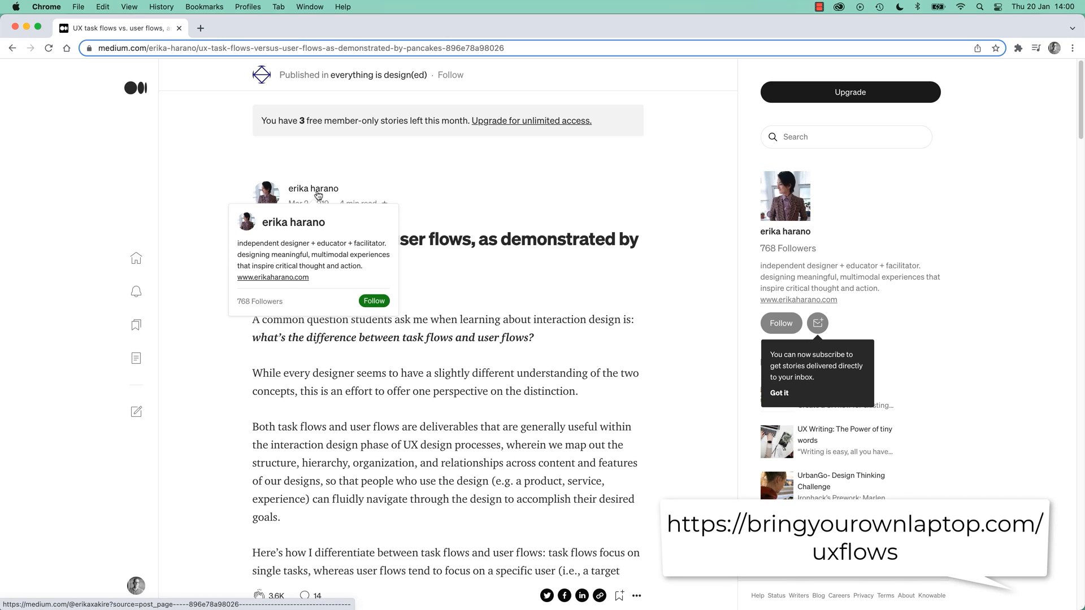
{"action": "mouse_move", "coordinate": [191, 190]}
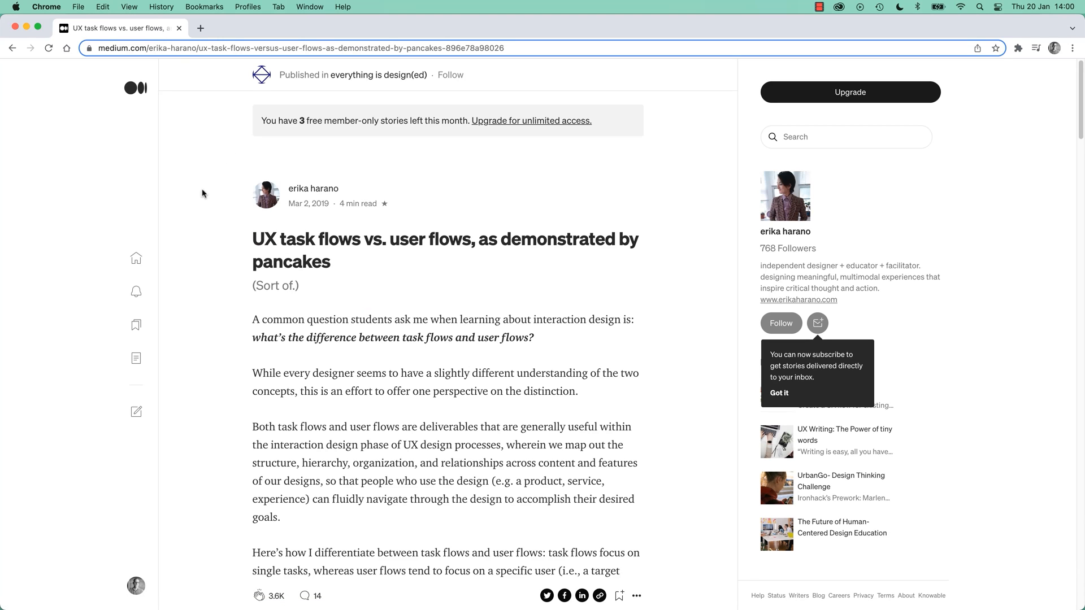
{"action": "mouse_move", "coordinate": [185, 204]}
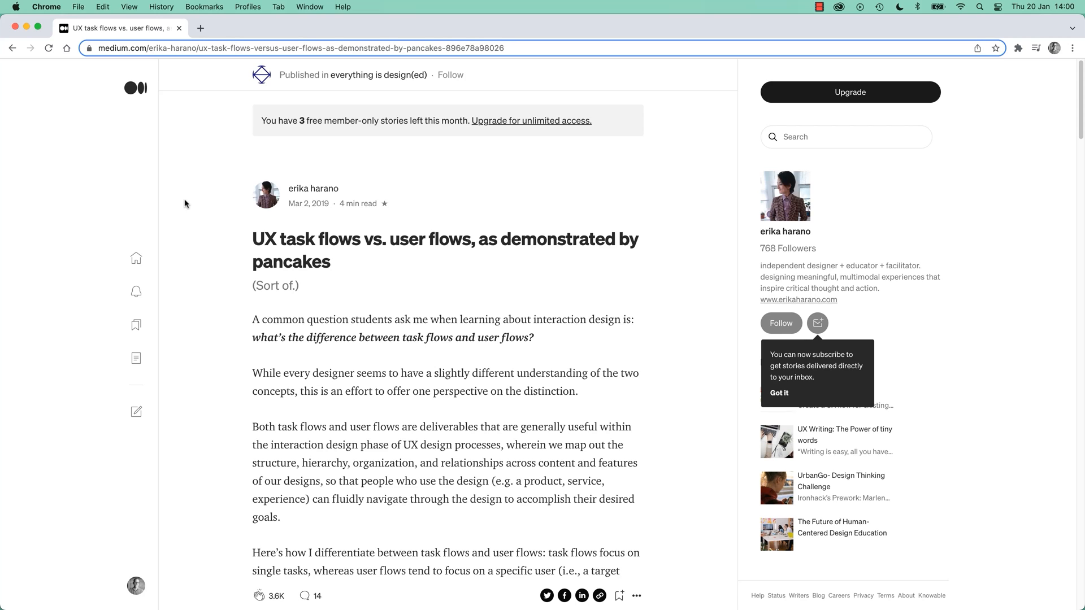
{"action": "mouse_move", "coordinate": [194, 224]}
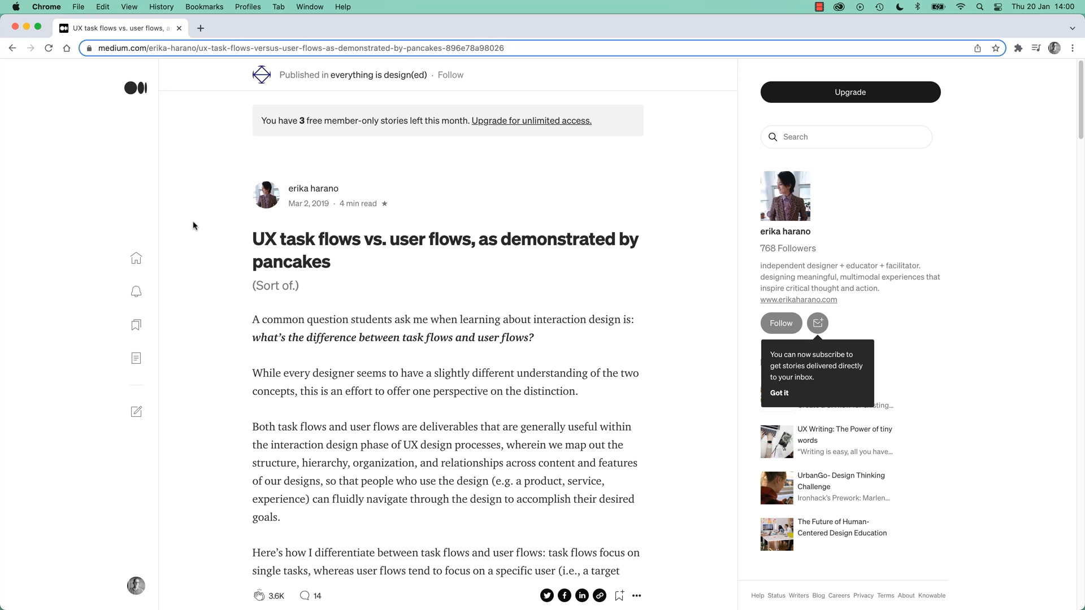
{"action": "mouse_move", "coordinate": [375, 241]}
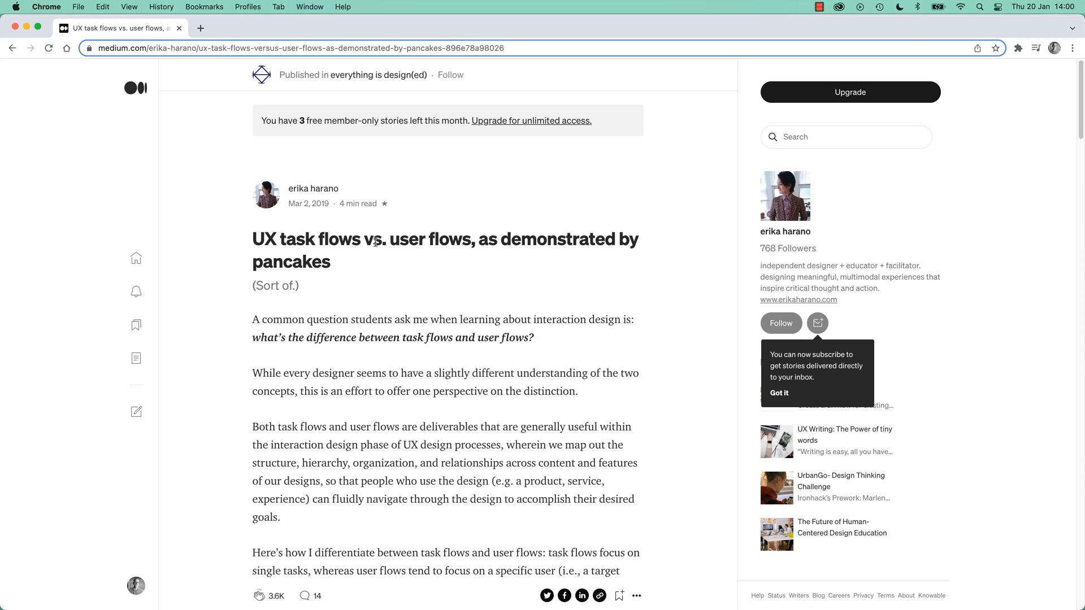
- Scroll the article to the pancake-making and pancake-recipe task flow diagrams
{"action": "scroll", "scroll_direction": "down", "scroll_amount": 3}
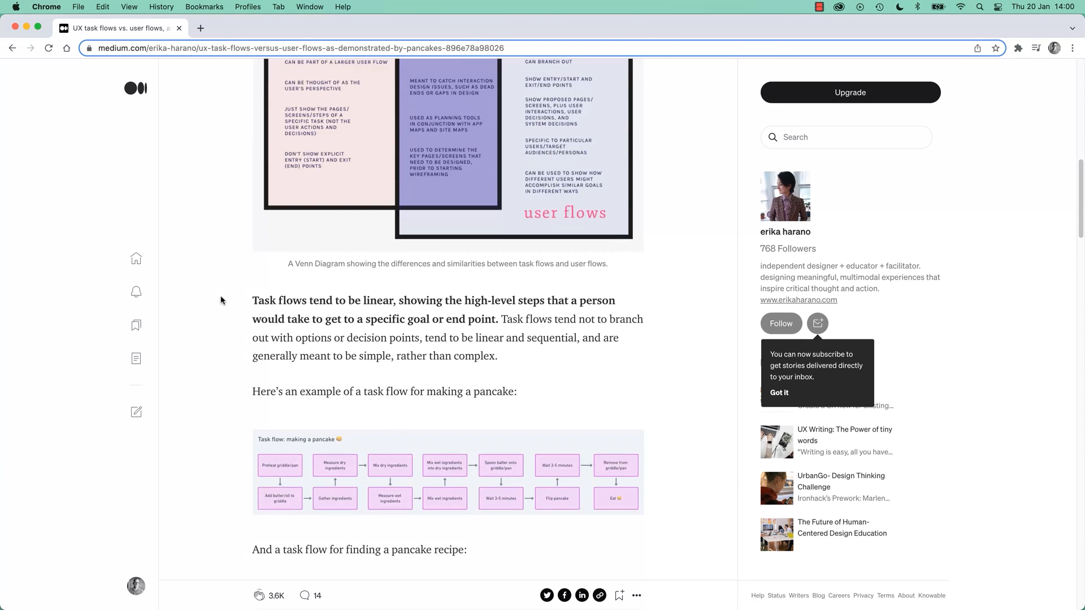
{"action": "scroll", "scroll_direction": "down", "scroll_amount": 3}
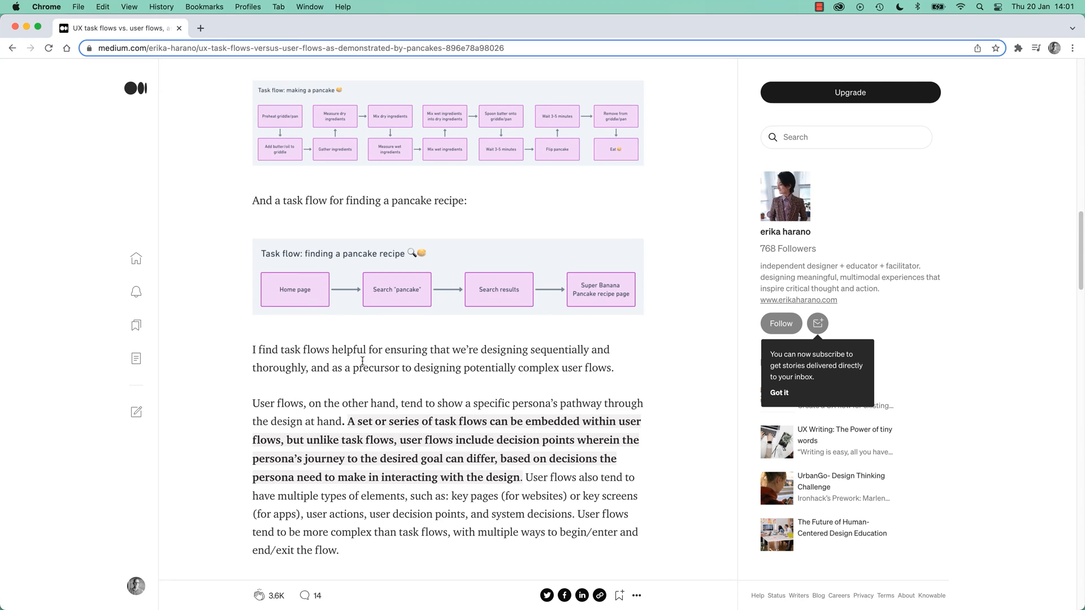
{"action": "mouse_move", "coordinate": [403, 299]}
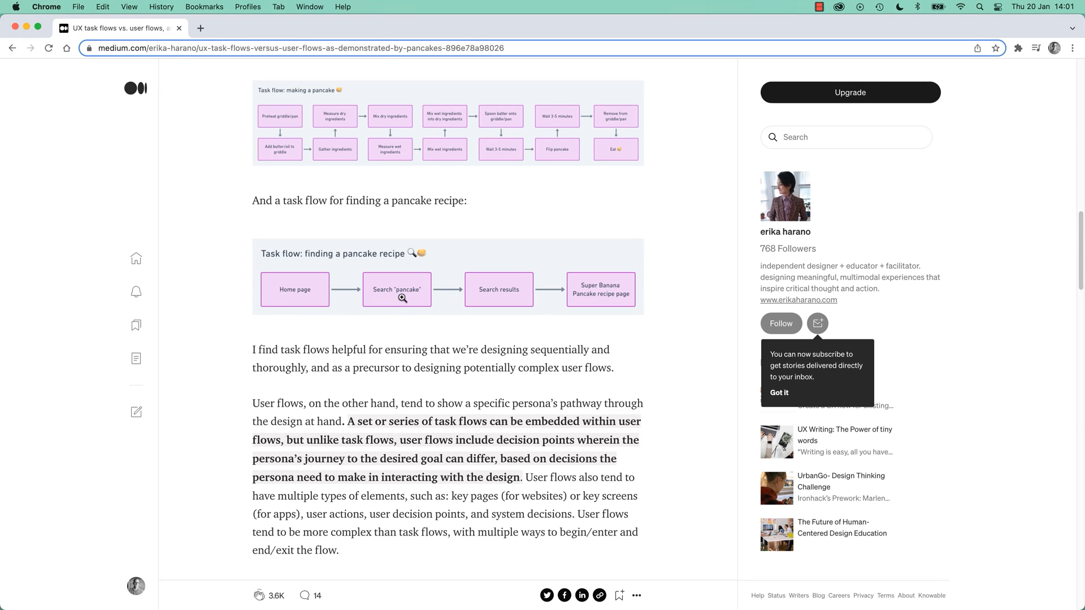
{"action": "mouse_move", "coordinate": [594, 289]}
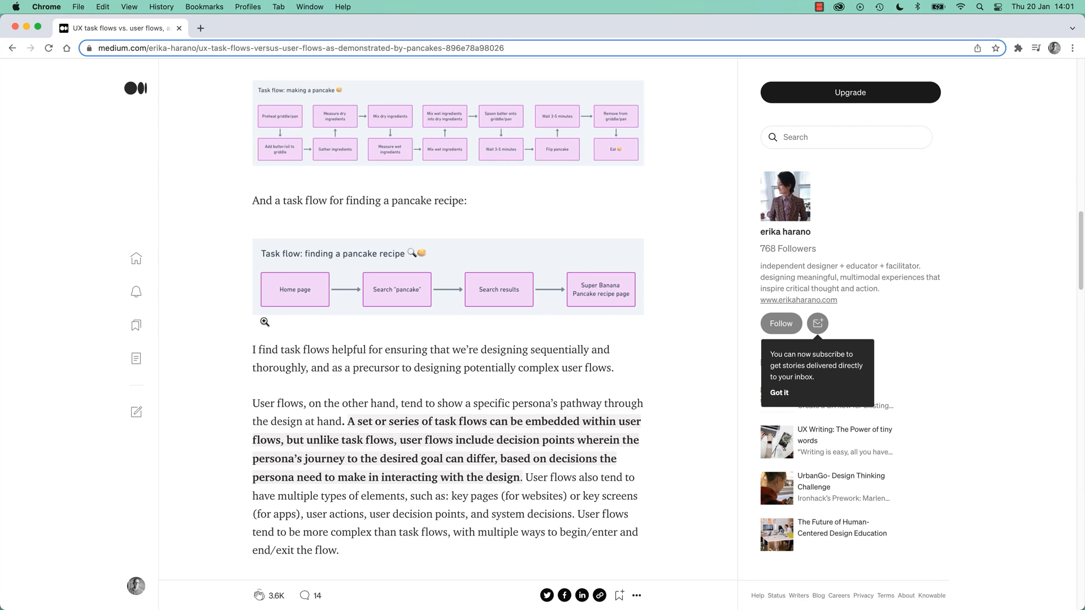
{"action": "scroll", "scroll_direction": "down", "scroll_amount": 3}
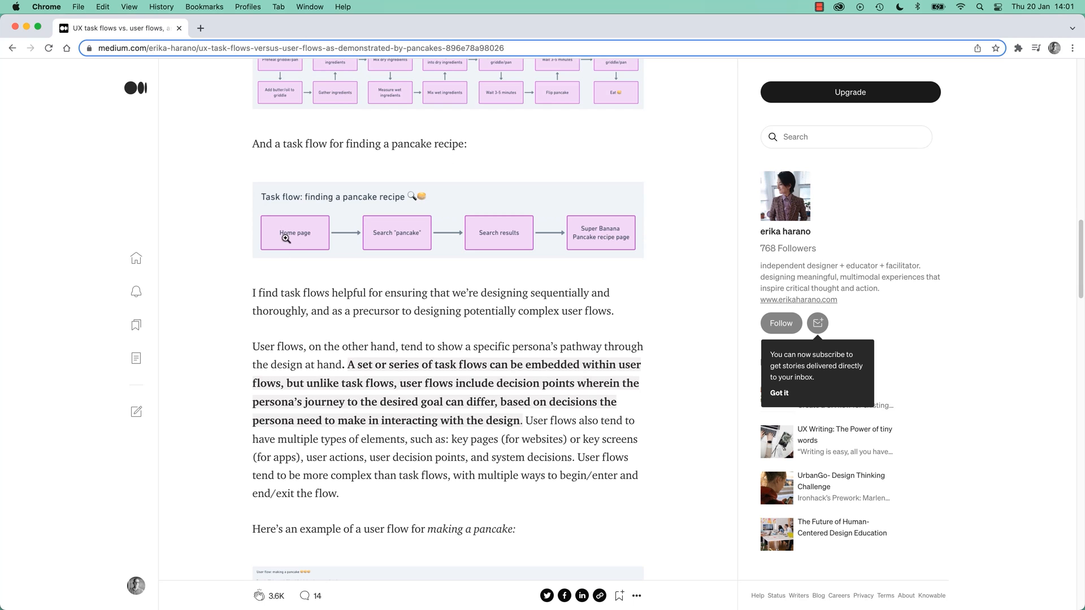
- Enlarge the 'finding a pancake recipe' user flow and review its decision points and legend
{"action": "scroll", "scroll_direction": "down", "scroll_amount": 3}
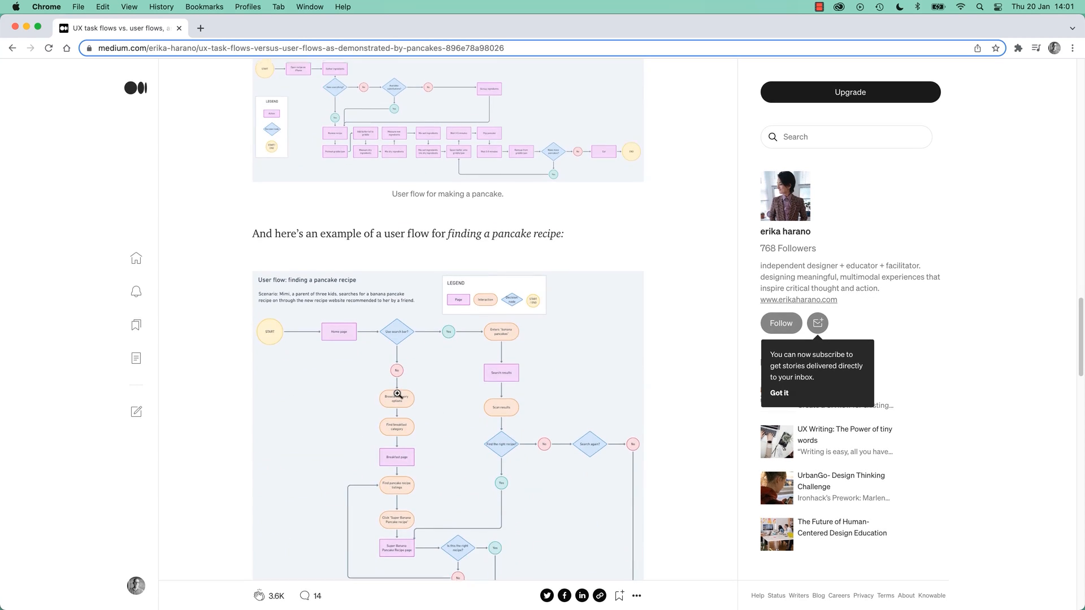
{"action": "left_click", "coordinate": [396, 398]}
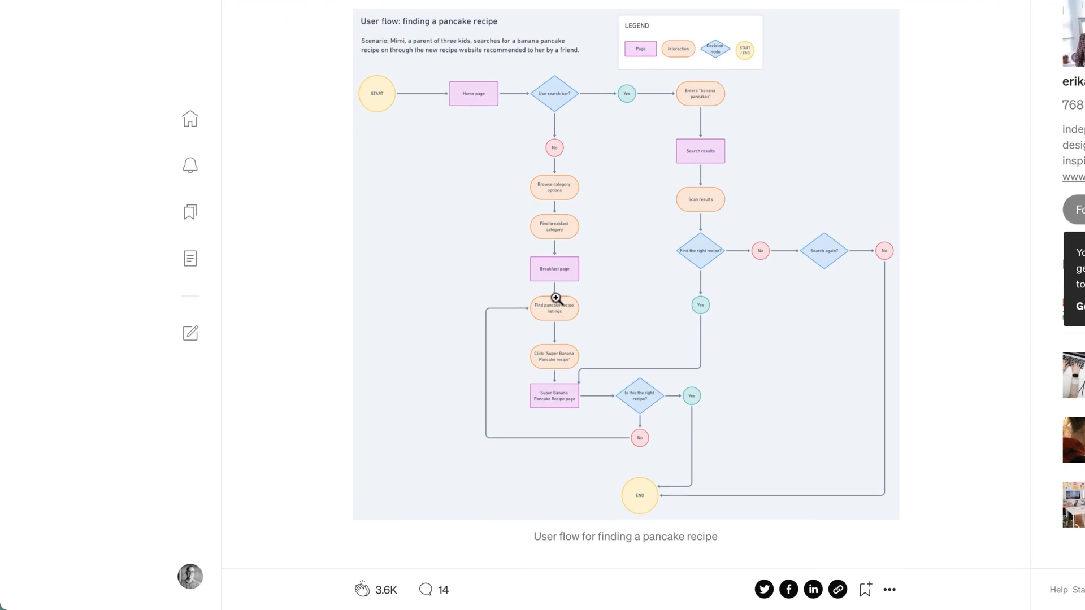
{"action": "mouse_move", "coordinate": [730, 211]}
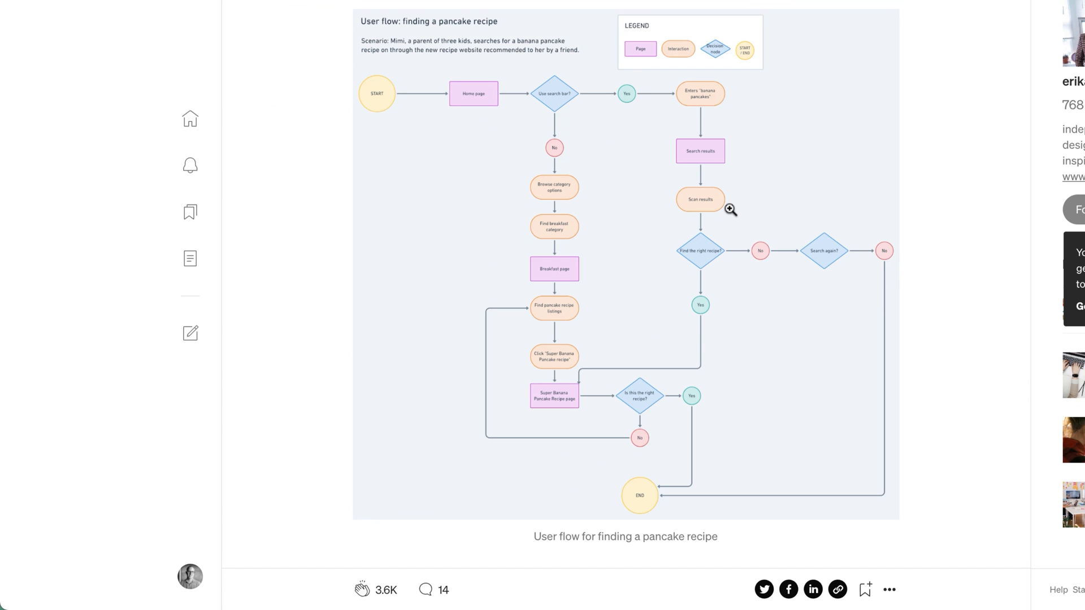
{"action": "mouse_move", "coordinate": [479, 88]}
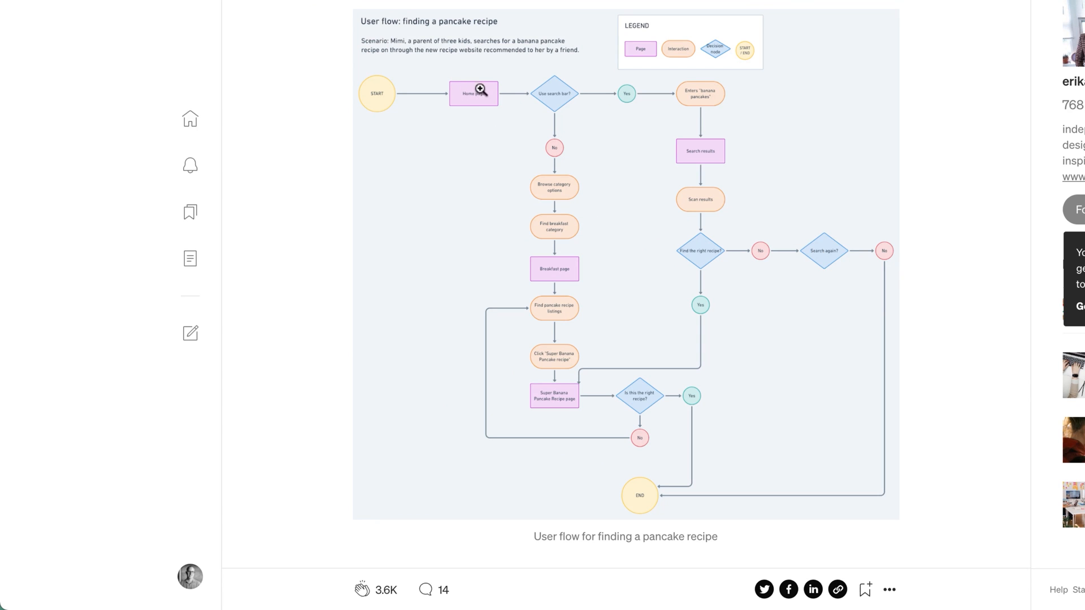
{"action": "mouse_move", "coordinate": [687, 148]}
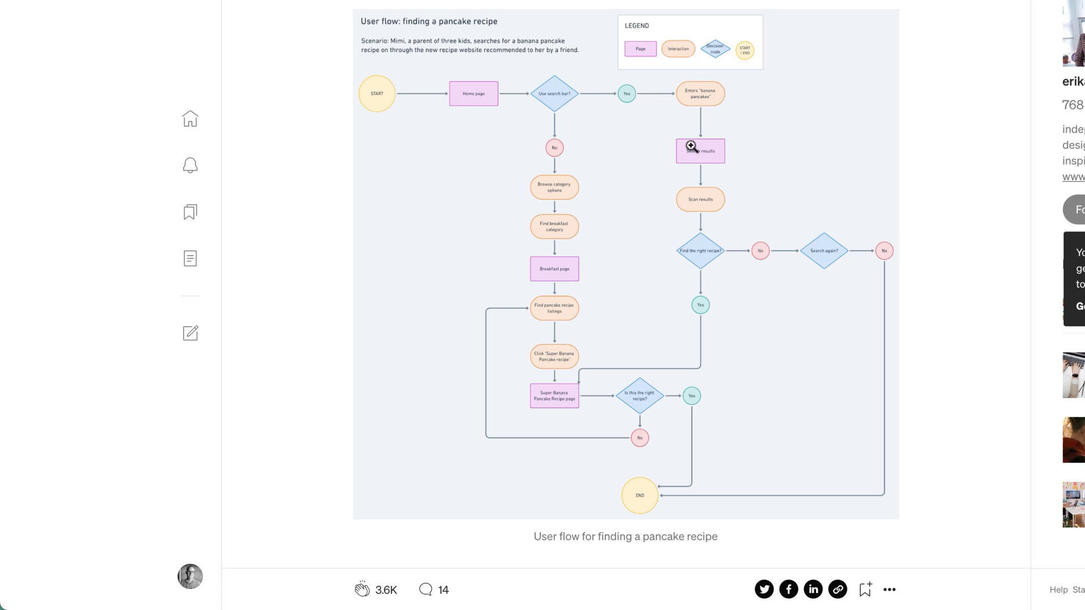
{"action": "mouse_move", "coordinate": [540, 405]}
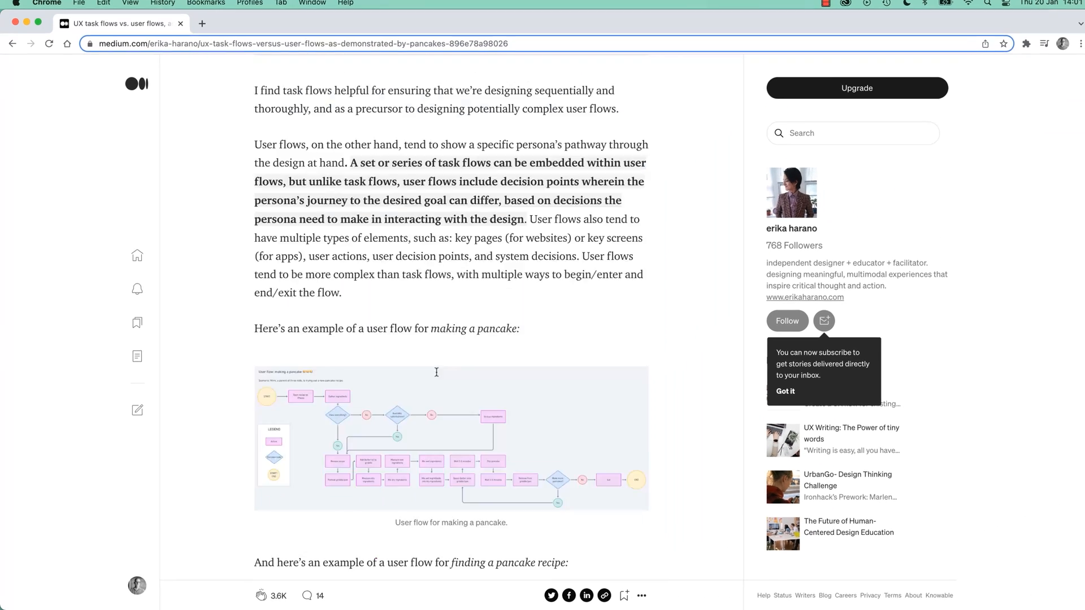
{"action": "scroll", "scroll_direction": "up", "scroll_amount": 3}
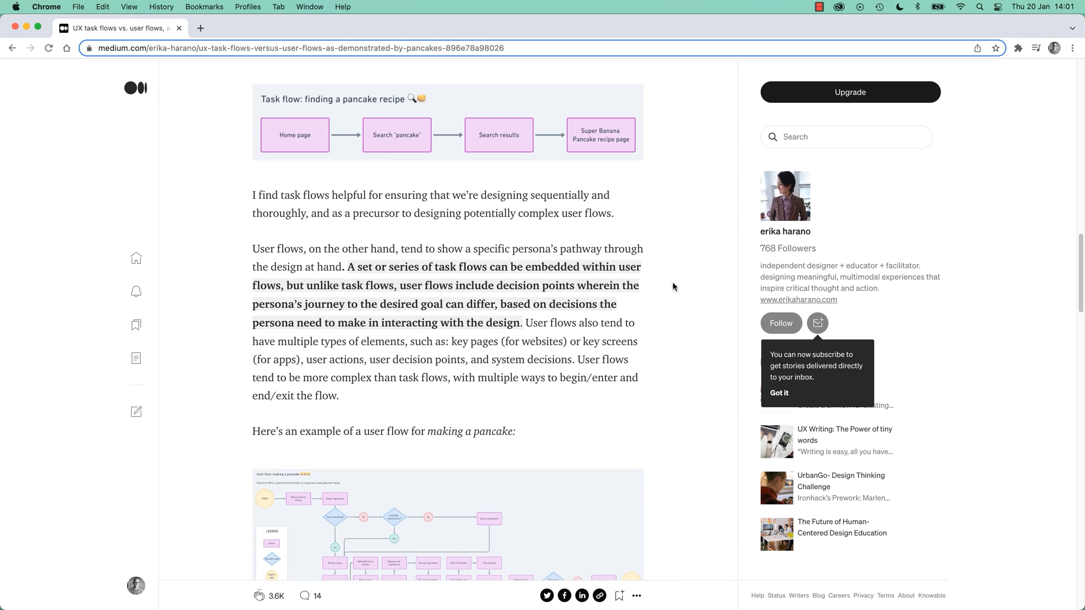
{"action": "scroll", "scroll_direction": "down", "scroll_amount": 3}
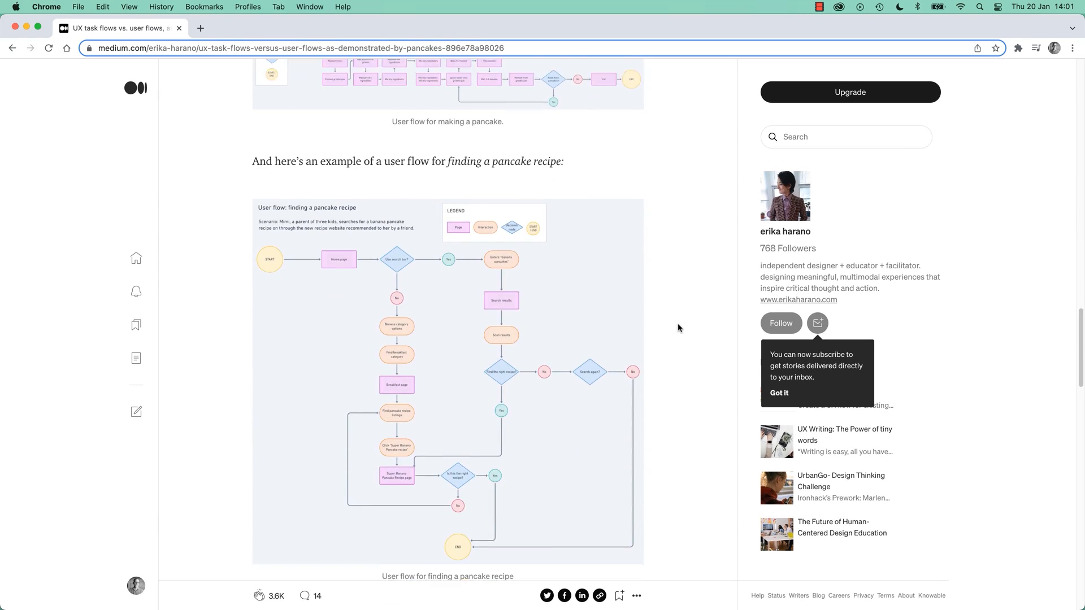
{"action": "scroll", "scroll_direction": "down", "scroll_amount": 3}
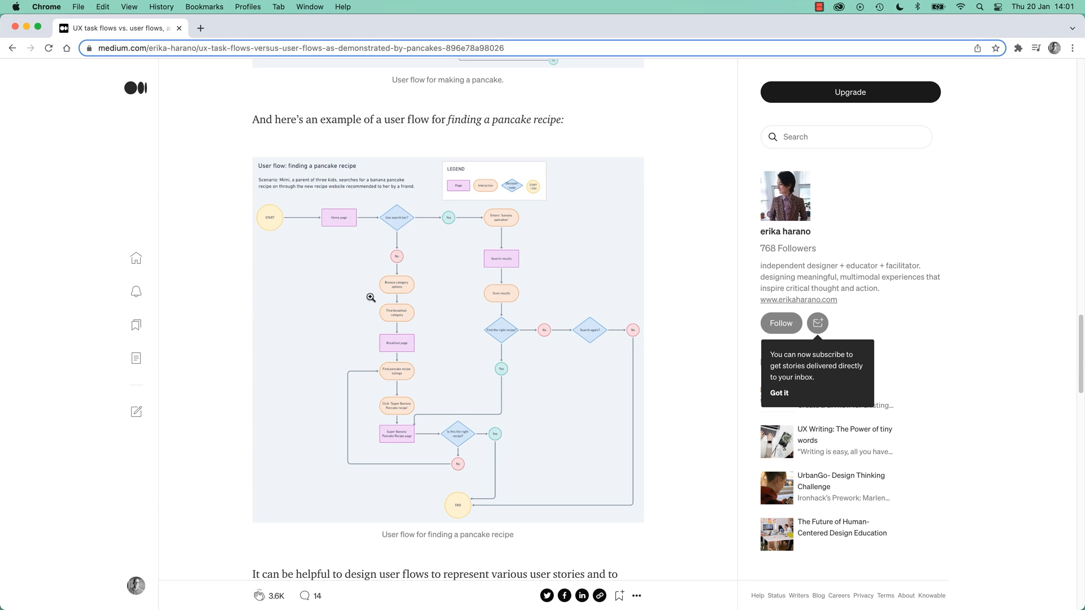
{"action": "mouse_move", "coordinate": [562, 277]}
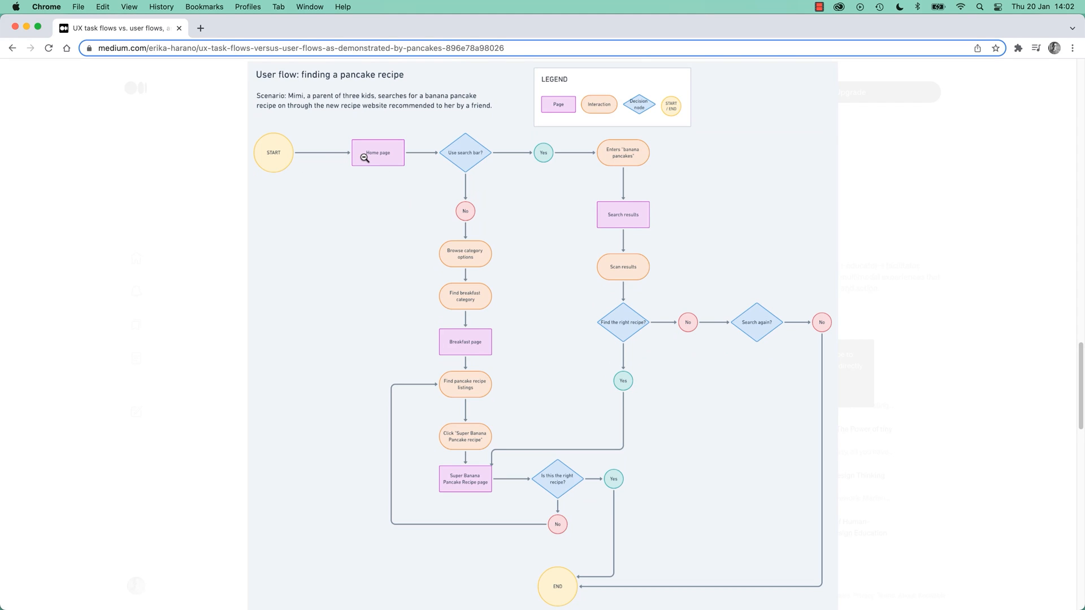
{"action": "mouse_move", "coordinate": [503, 157]}
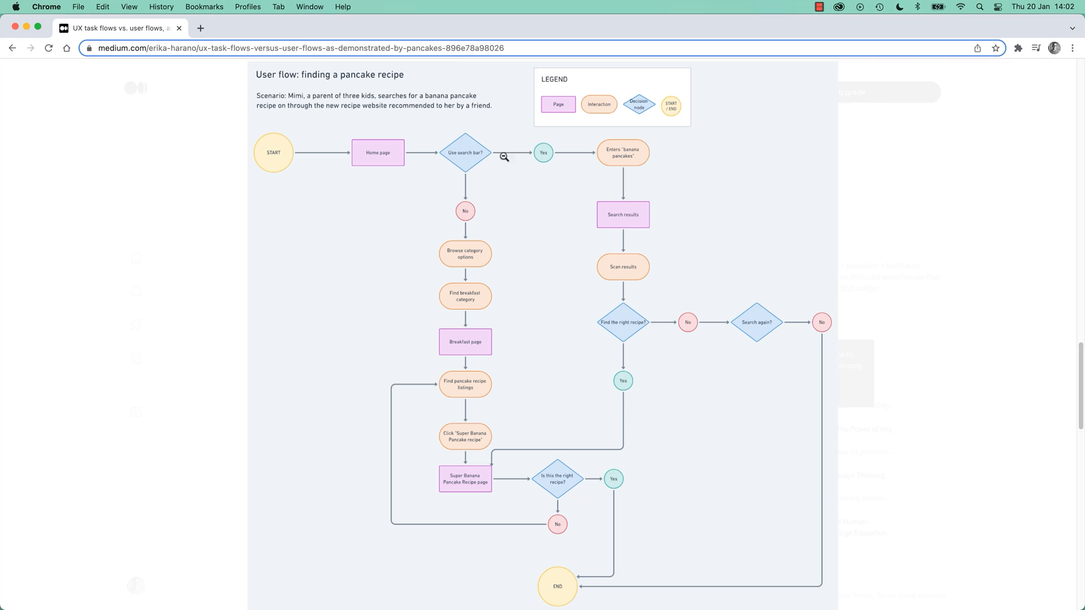
{"action": "mouse_move", "coordinate": [470, 133]}
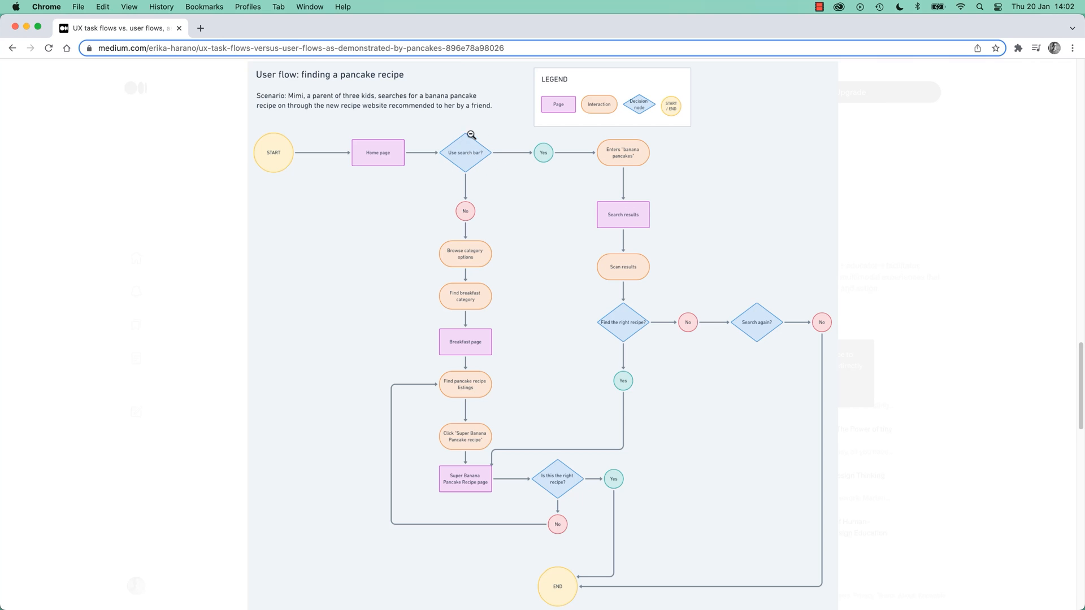
{"action": "mouse_move", "coordinate": [583, 116]}
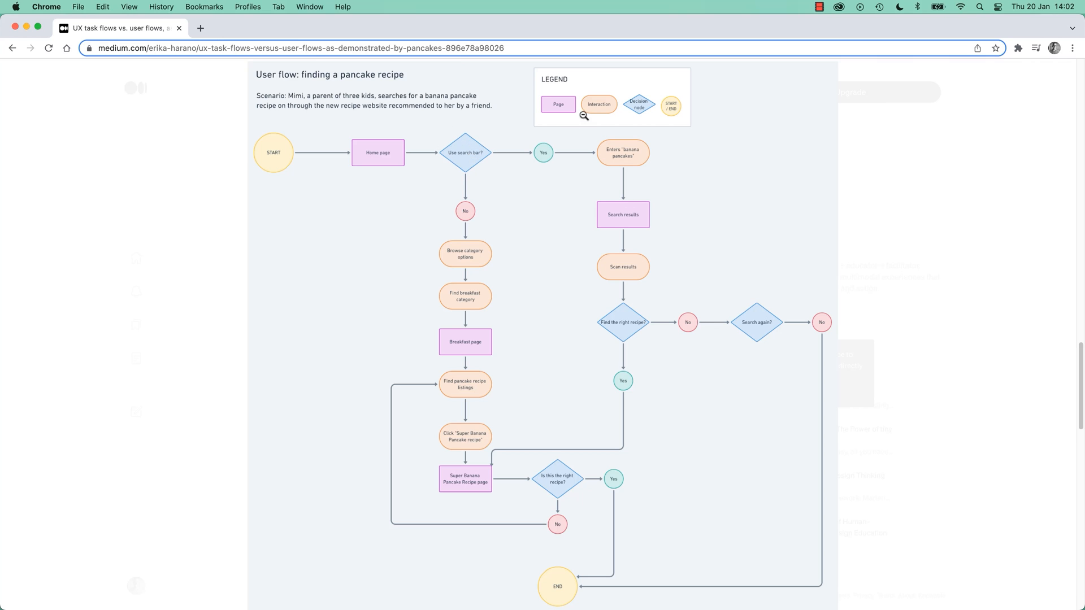
{"action": "mouse_move", "coordinate": [643, 106]}
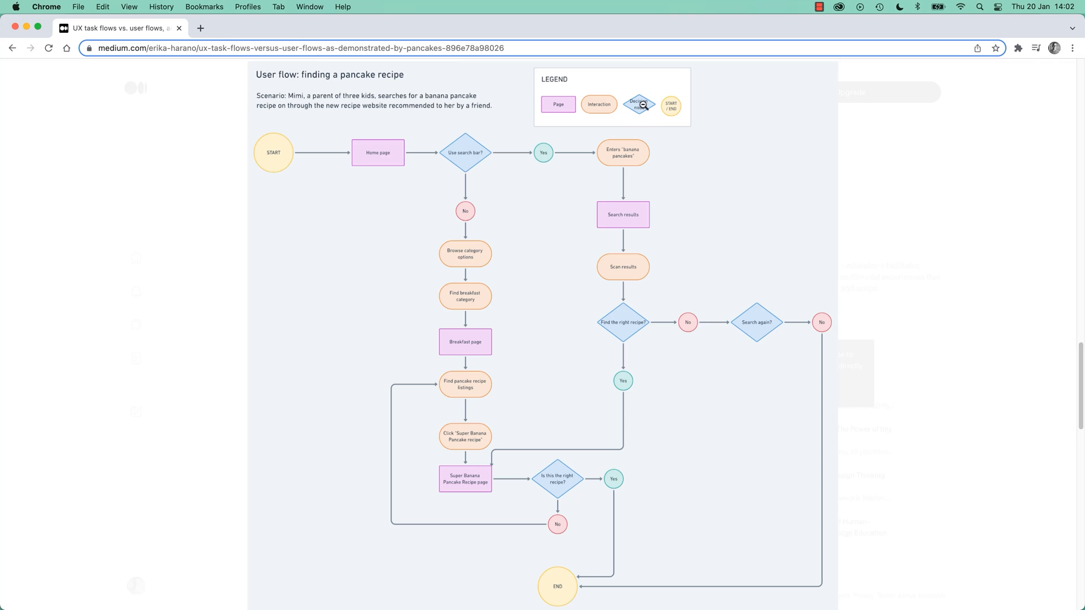
{"action": "mouse_move", "coordinate": [496, 257]}
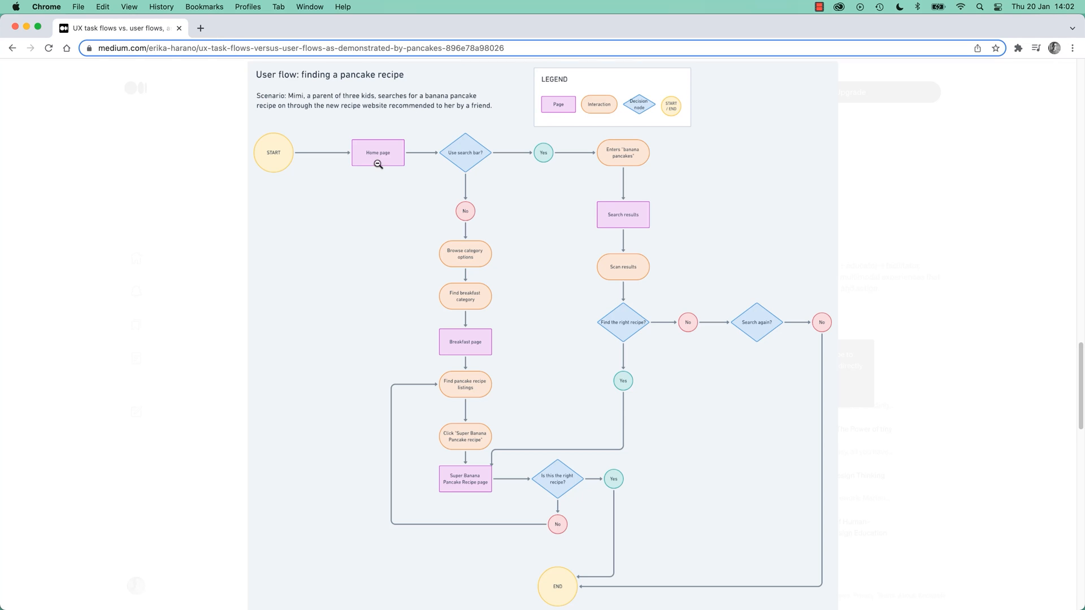
{"action": "mouse_move", "coordinate": [481, 156]}
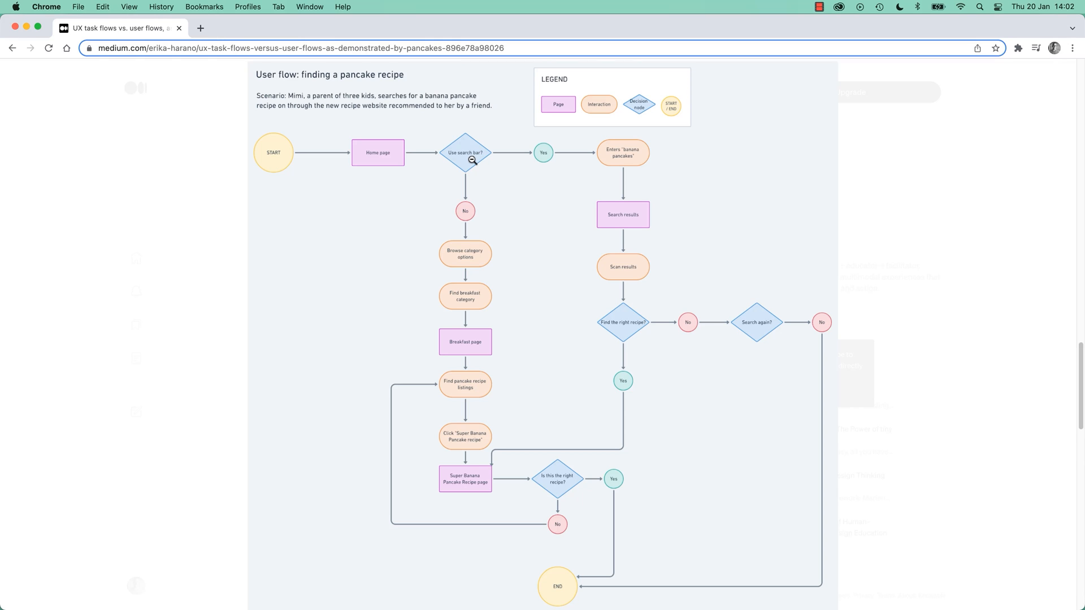
{"action": "mouse_move", "coordinate": [472, 165]}
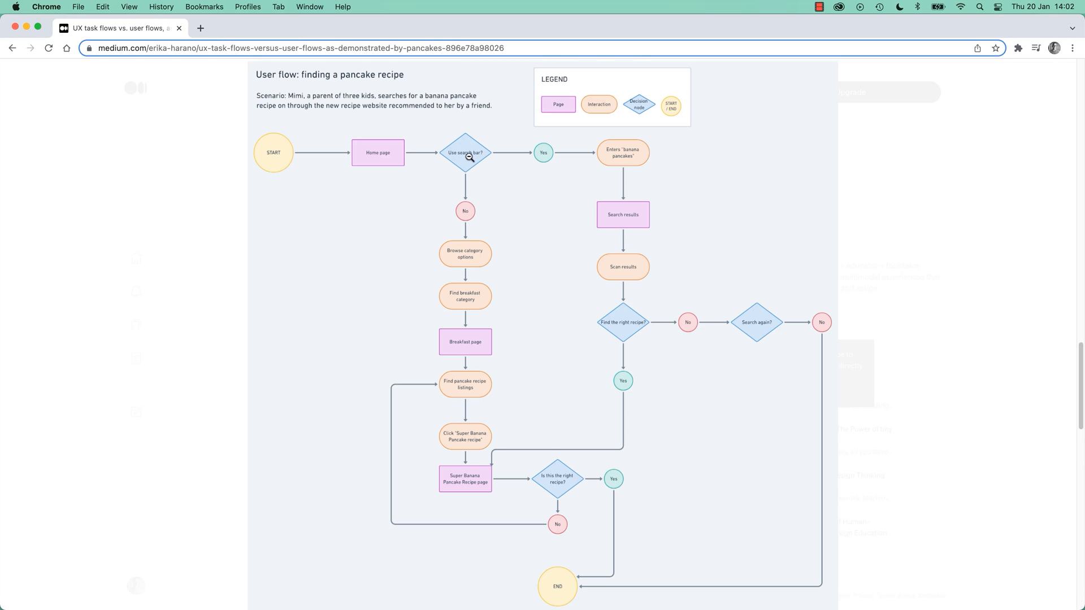
{"action": "mouse_move", "coordinate": [434, 236]}
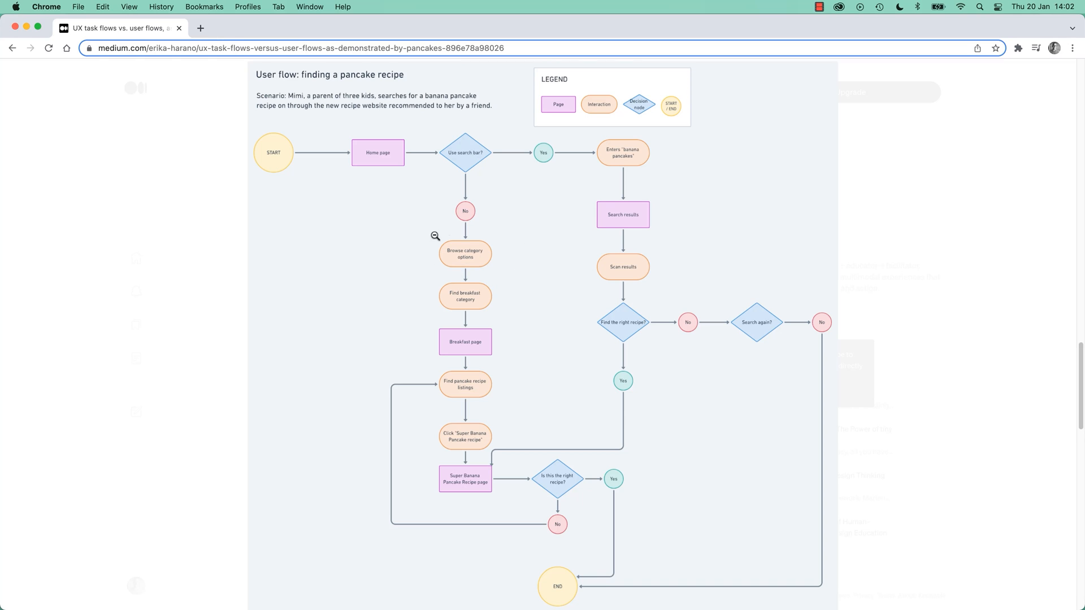
{"action": "mouse_move", "coordinate": [453, 248]}
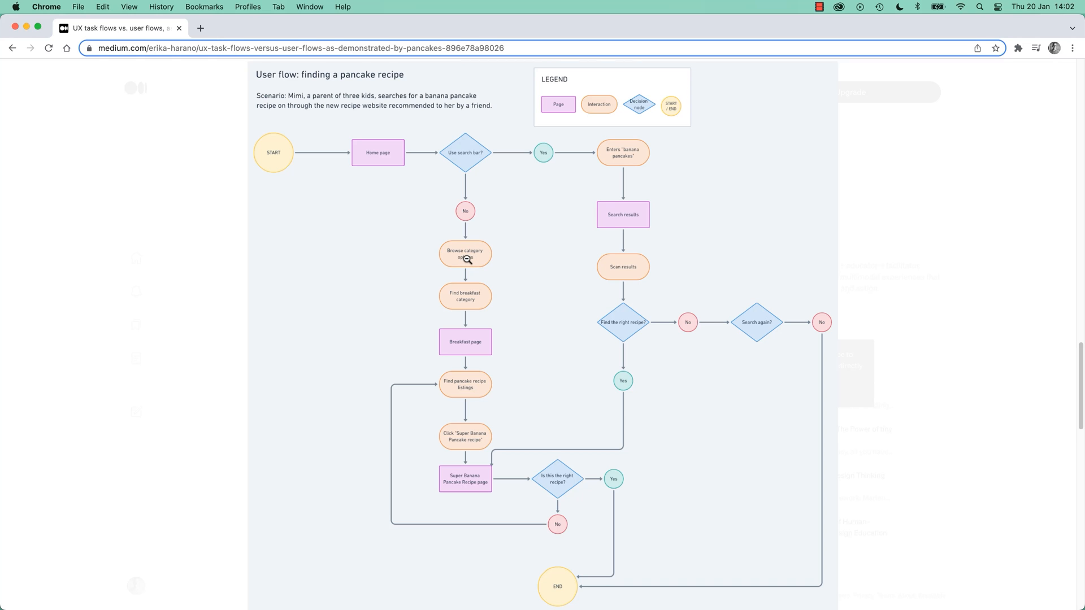
{"action": "mouse_move", "coordinate": [518, 255]}
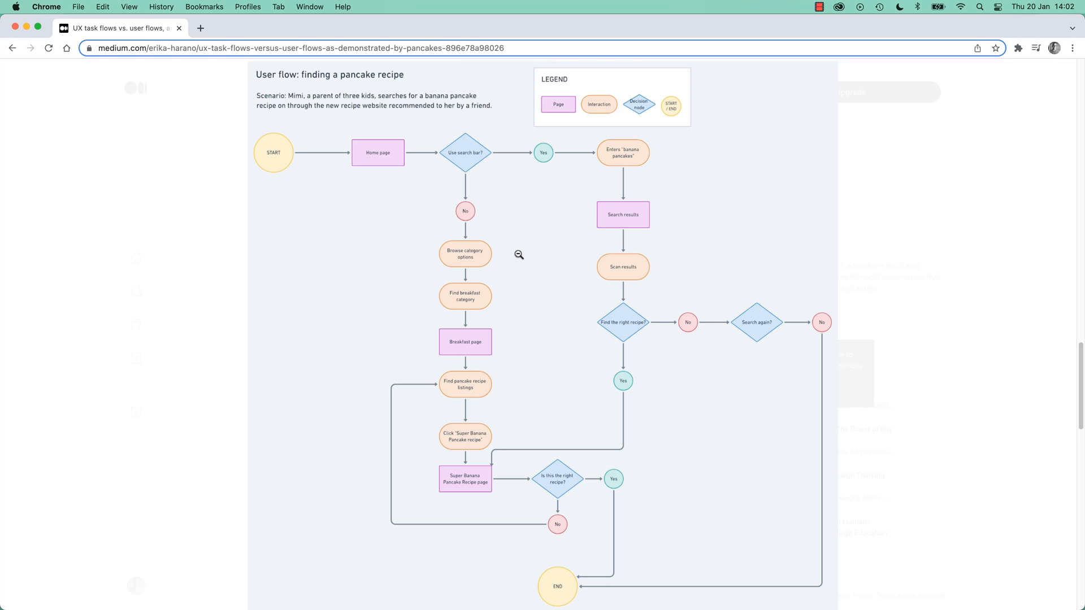
{"action": "mouse_move", "coordinate": [434, 232]}
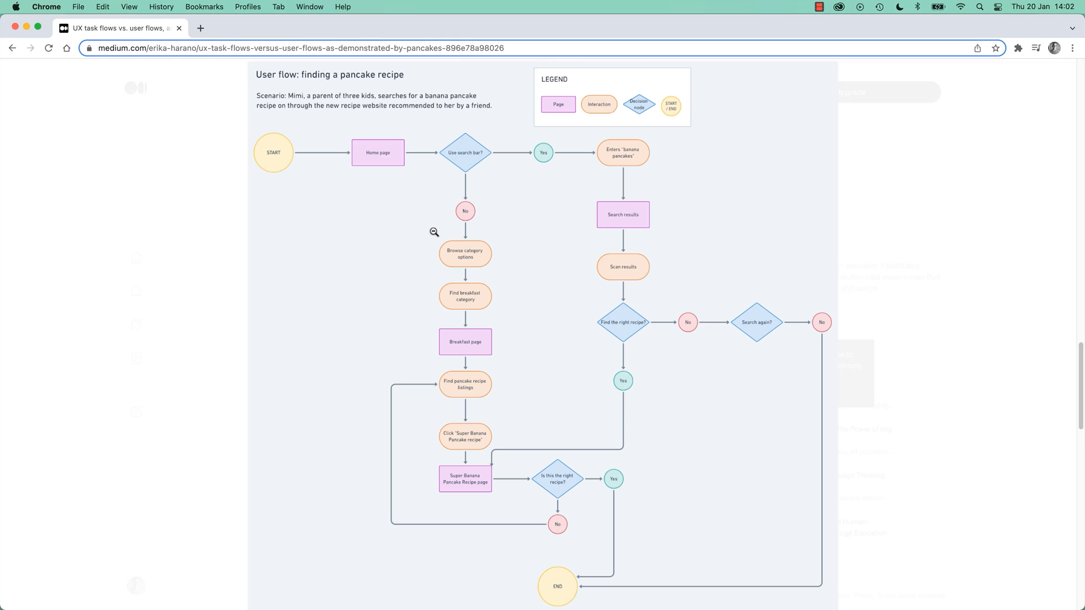
{"action": "mouse_move", "coordinate": [528, 157]}
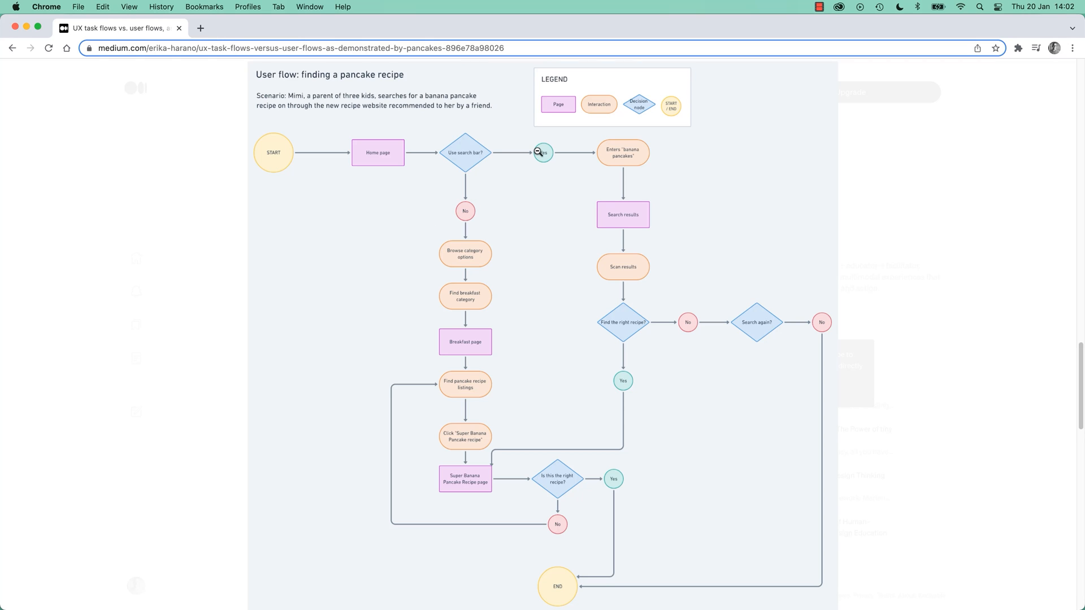
{"action": "mouse_move", "coordinate": [495, 176]}
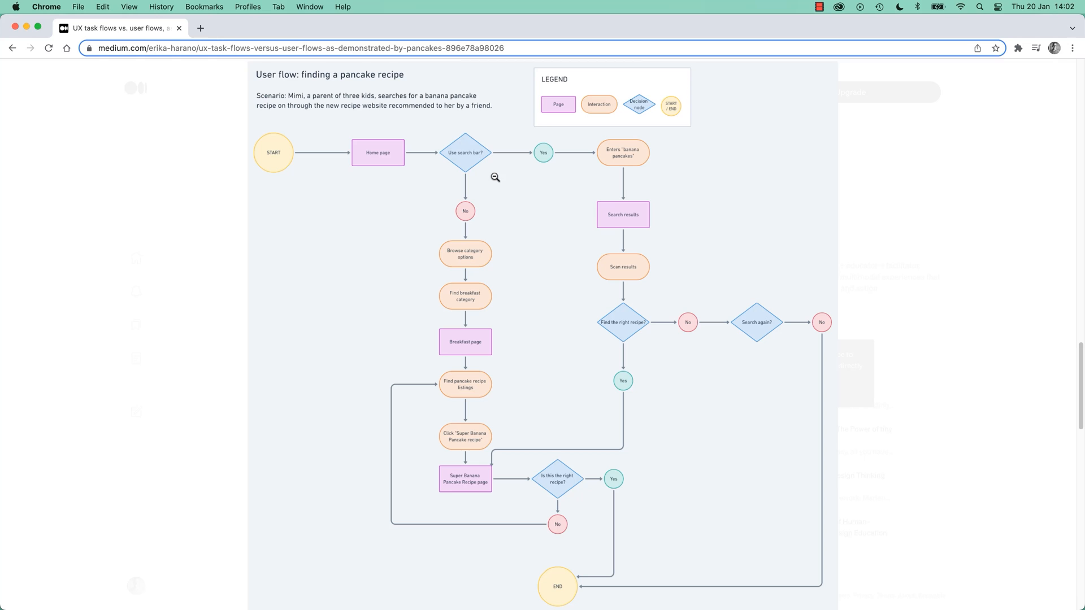
{"action": "mouse_move", "coordinate": [494, 141]}
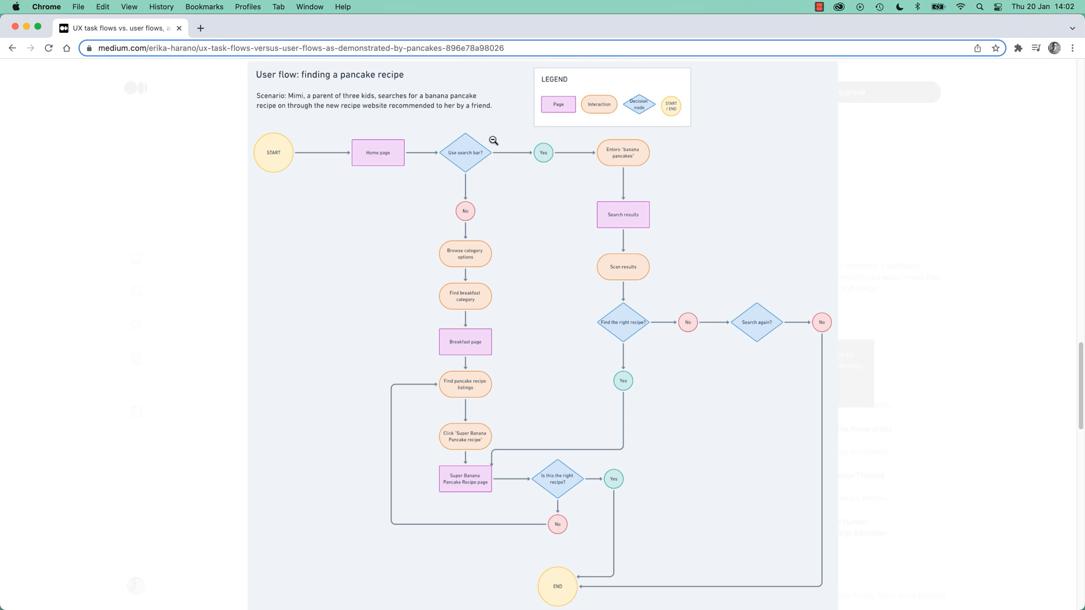
{"action": "mouse_move", "coordinate": [535, 198]}
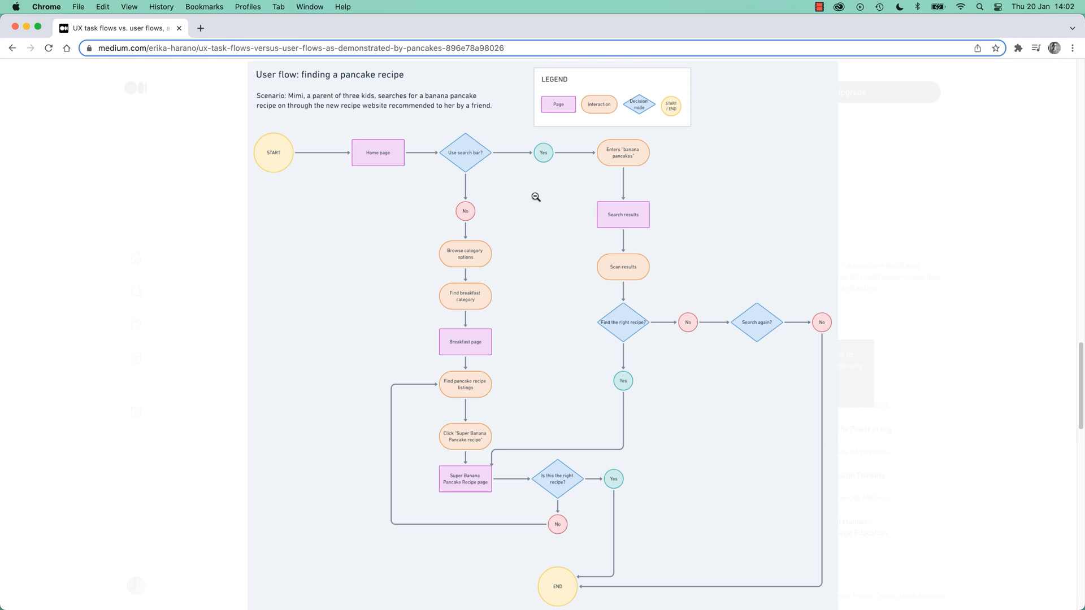
{"action": "mouse_move", "coordinate": [500, 154]}
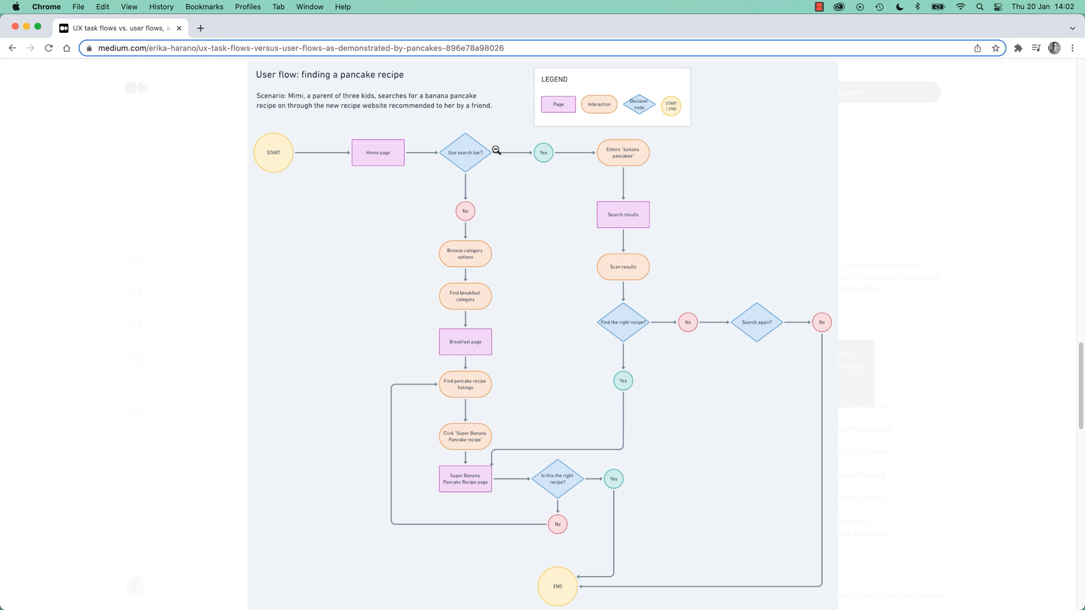
{"action": "mouse_move", "coordinate": [531, 275]}
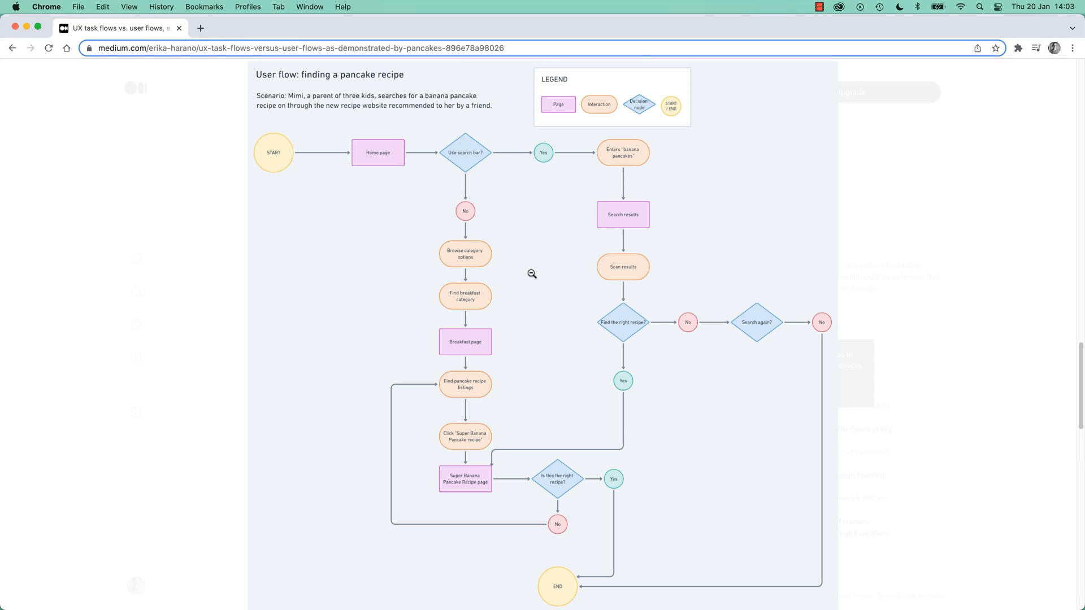
{"action": "mouse_move", "coordinate": [513, 239]}
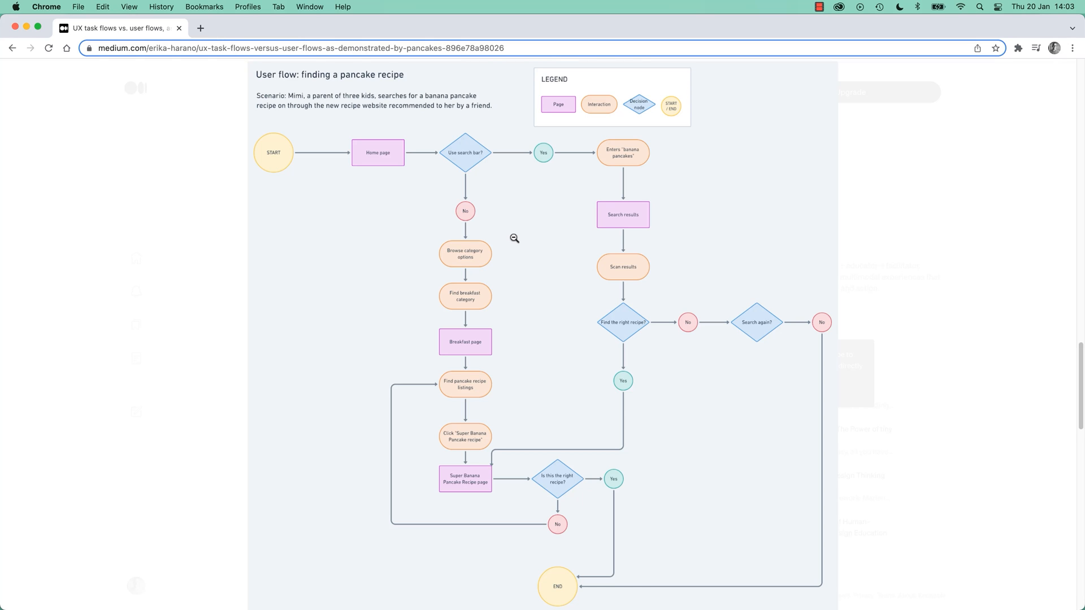
{"action": "mouse_move", "coordinate": [583, 493]}
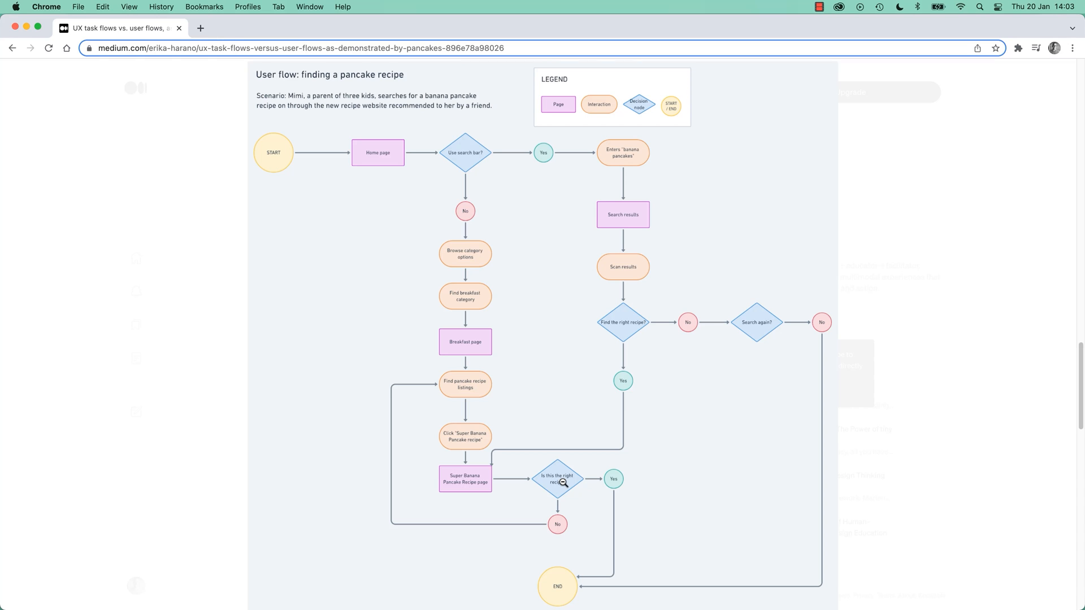
{"action": "mouse_move", "coordinate": [568, 402]}
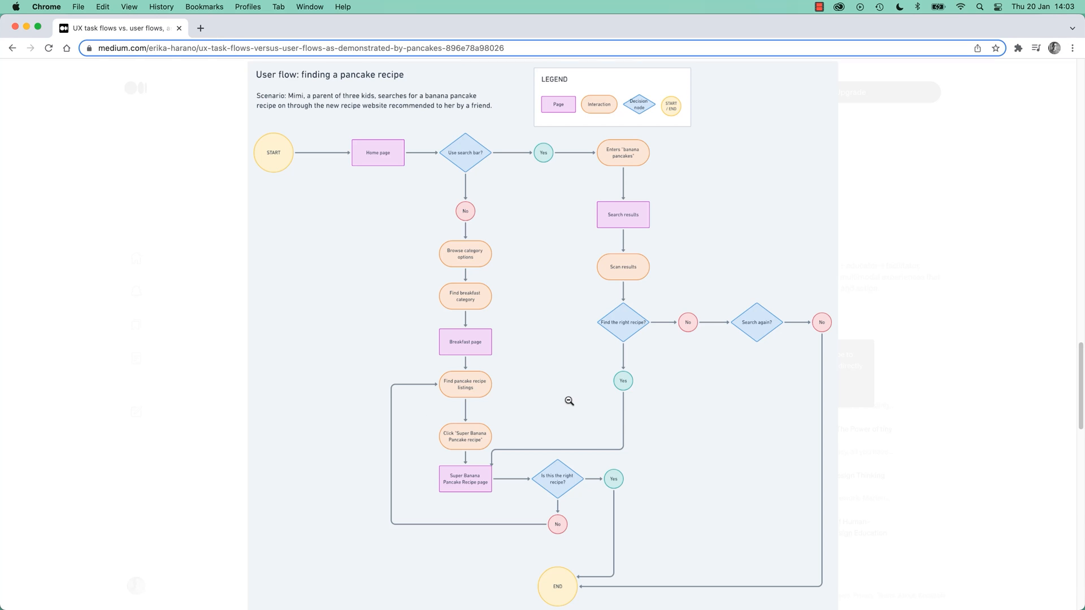
{"action": "mouse_move", "coordinate": [578, 362]}
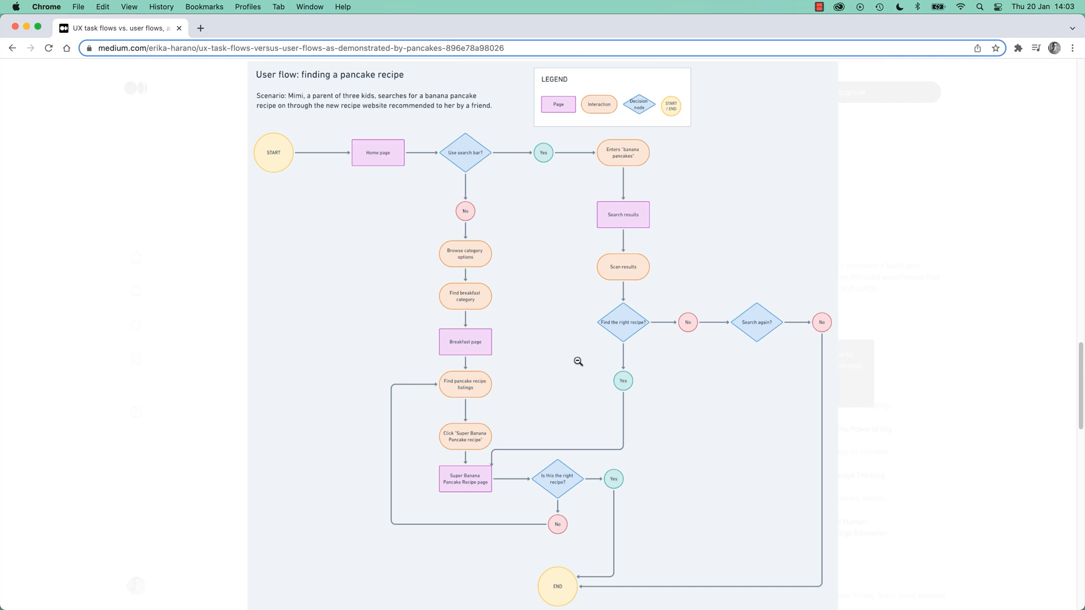
{"action": "mouse_move", "coordinate": [558, 248]}
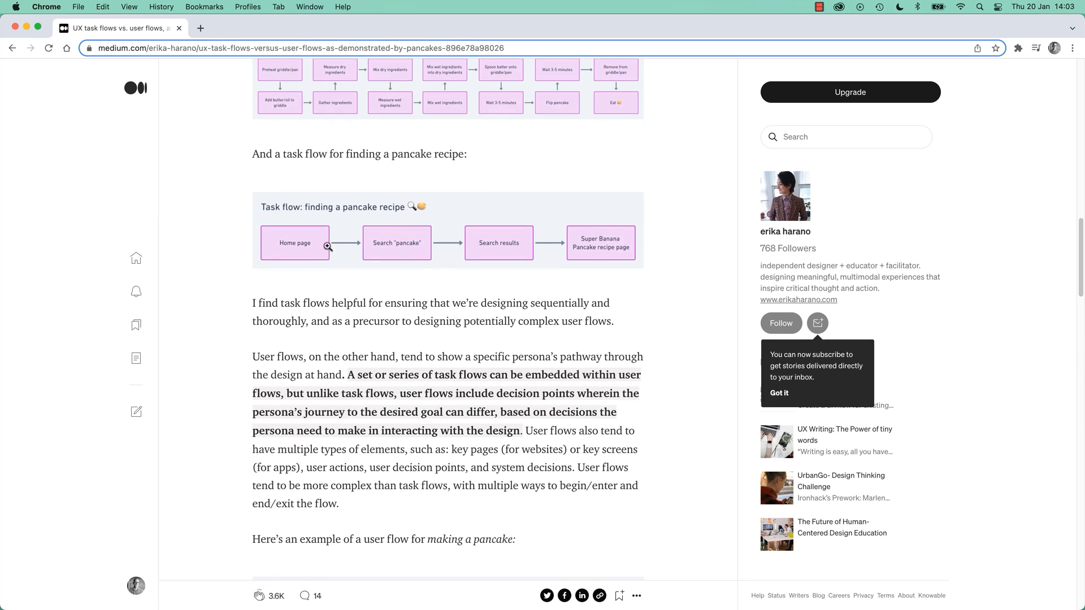
- Scroll through the article's remaining task and user flow examples before returning to Adobe XD
{"action": "scroll", "scroll_direction": "down", "scroll_amount": 3}
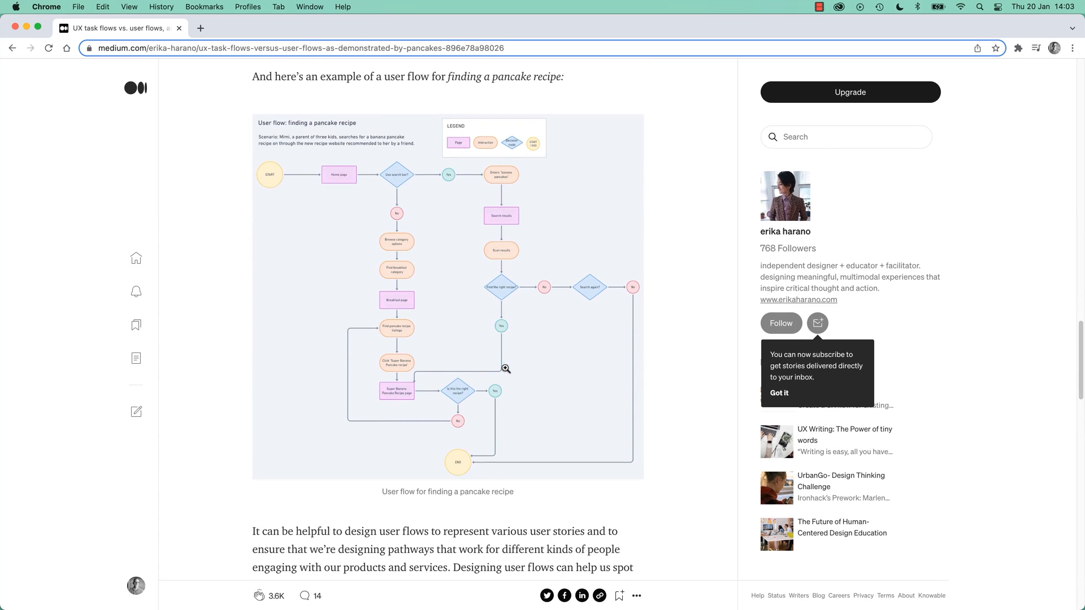
{"action": "scroll", "scroll_direction": "down", "scroll_amount": 3}
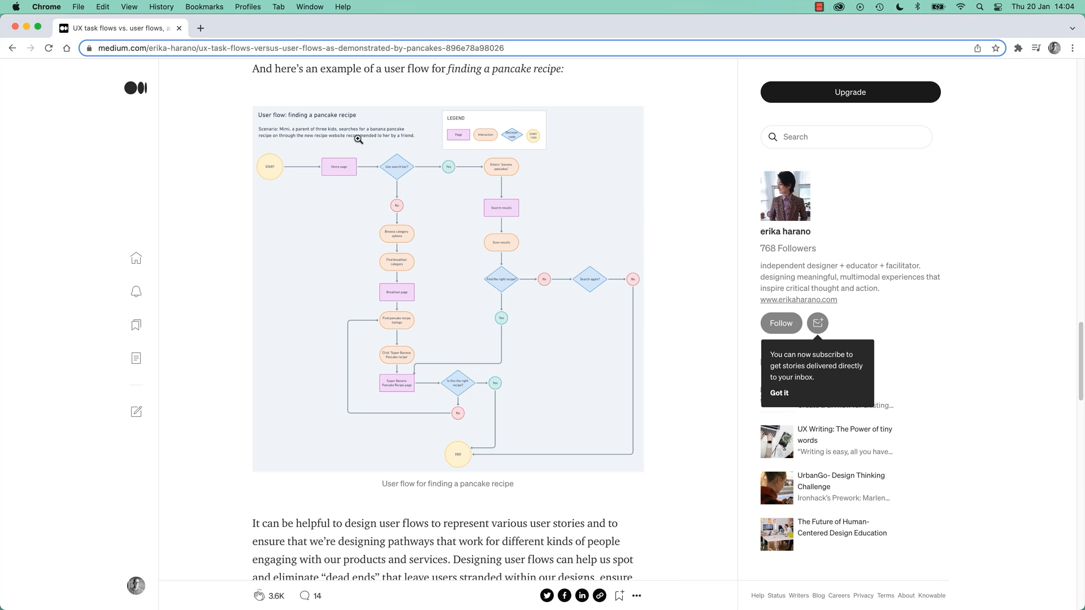
{"action": "mouse_move", "coordinate": [471, 283]}
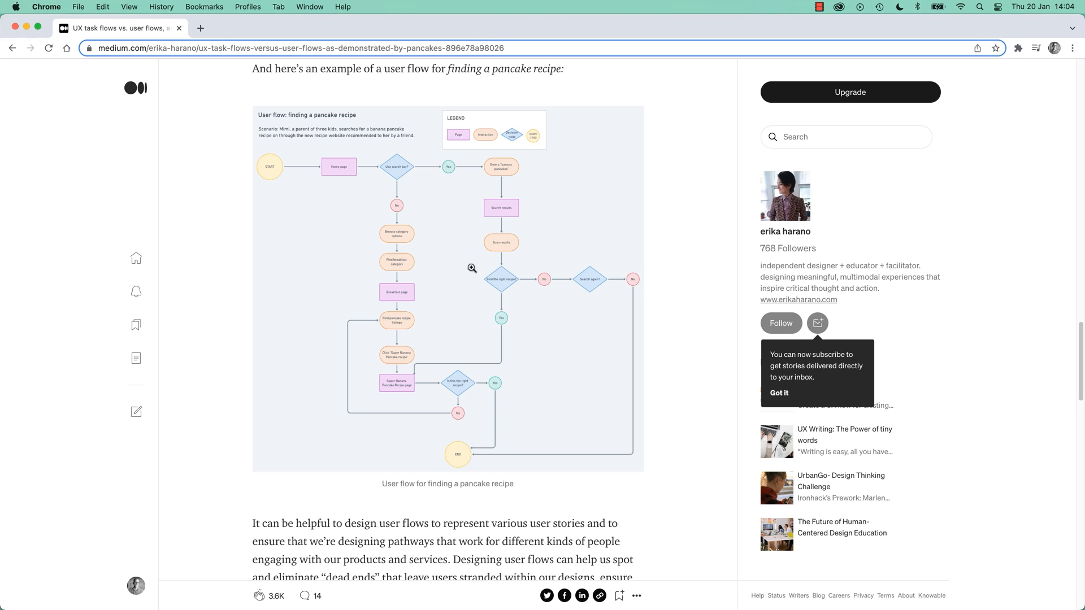
{"action": "mouse_move", "coordinate": [452, 228]}
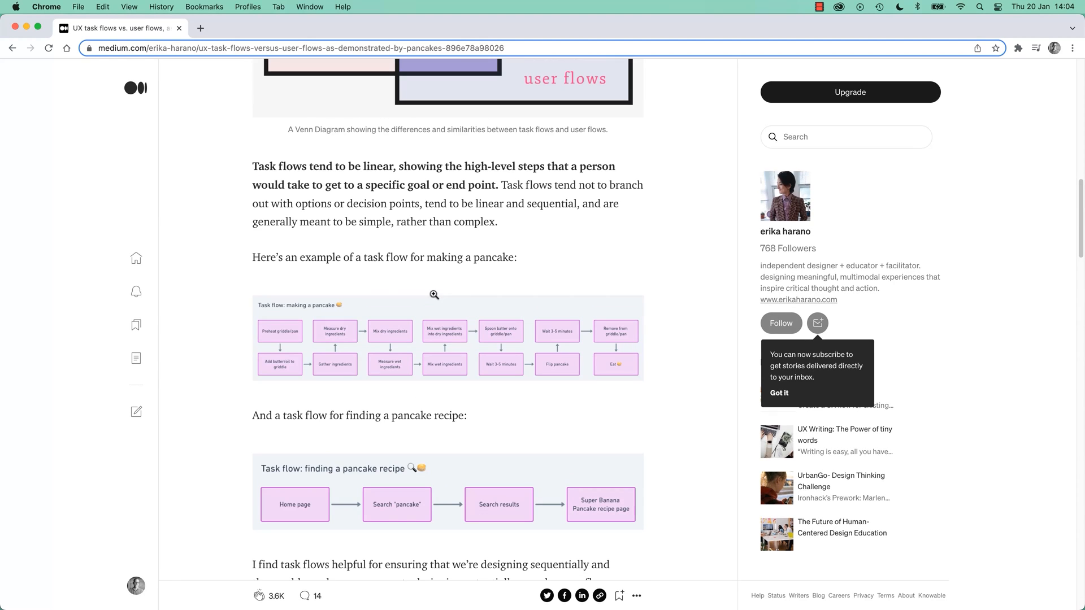
{"action": "scroll", "scroll_direction": "down", "scroll_amount": 3}
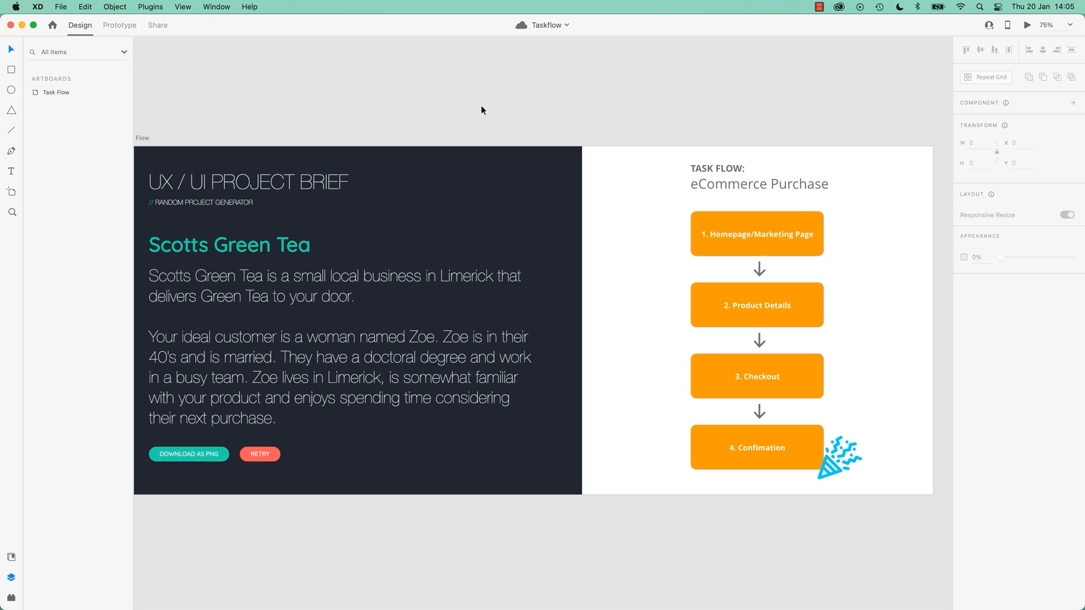
{"action": "left_click", "coordinate": [486, 311]}
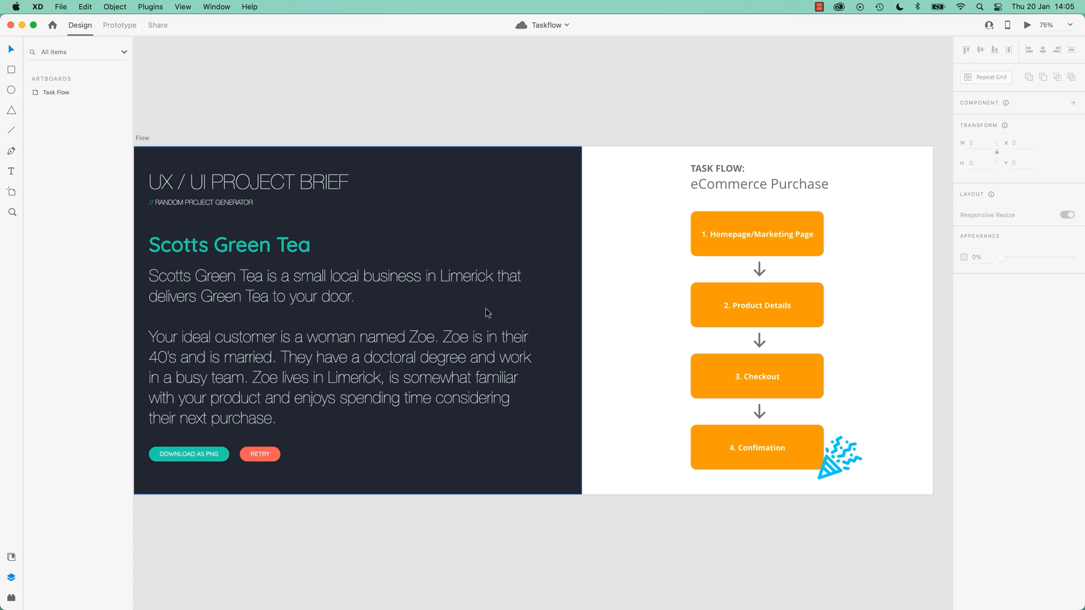
{"action": "mouse_move", "coordinate": [453, 353]}
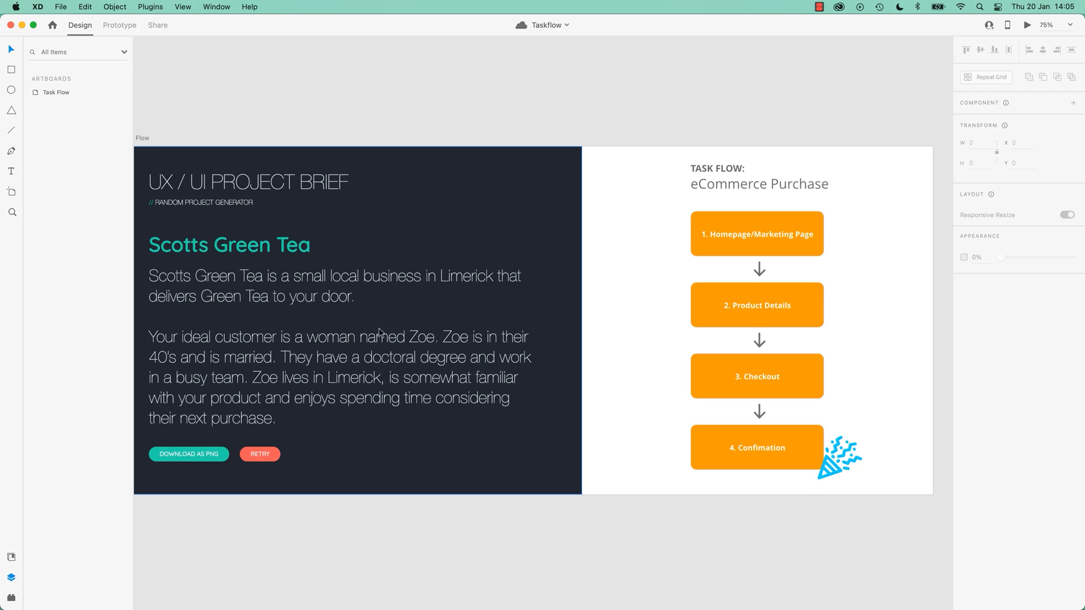
{"action": "mouse_move", "coordinate": [719, 532]}
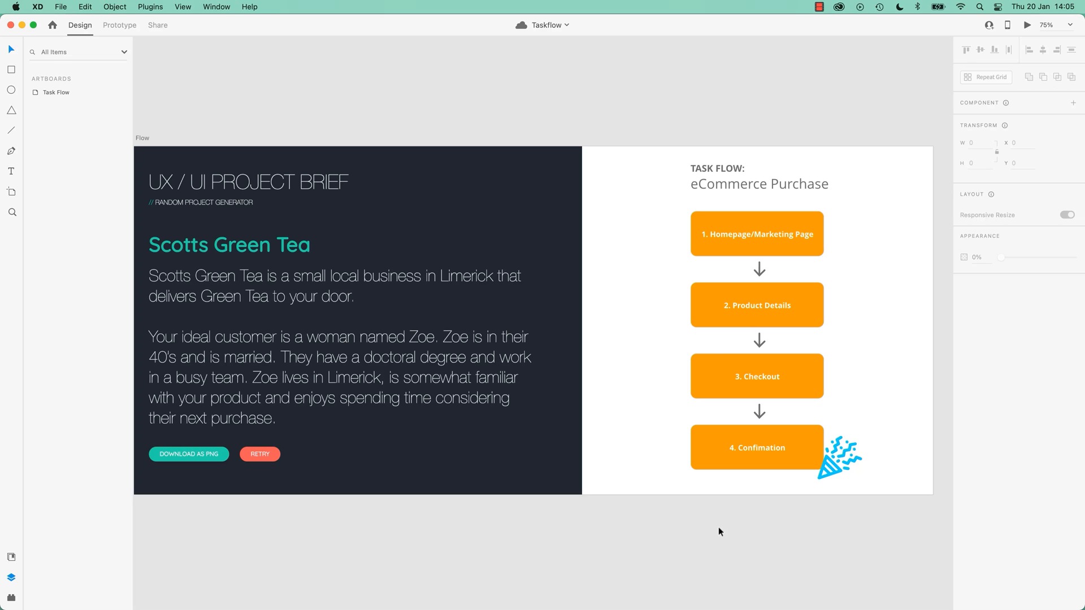
{"action": "mouse_move", "coordinate": [800, 529]}
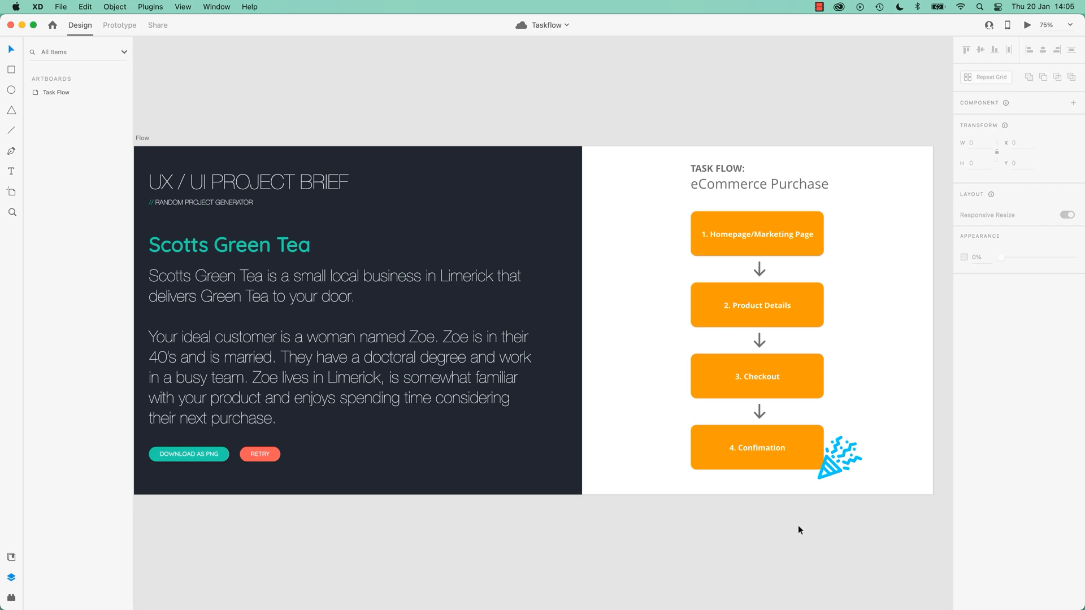
{"action": "mouse_move", "coordinate": [730, 510]}
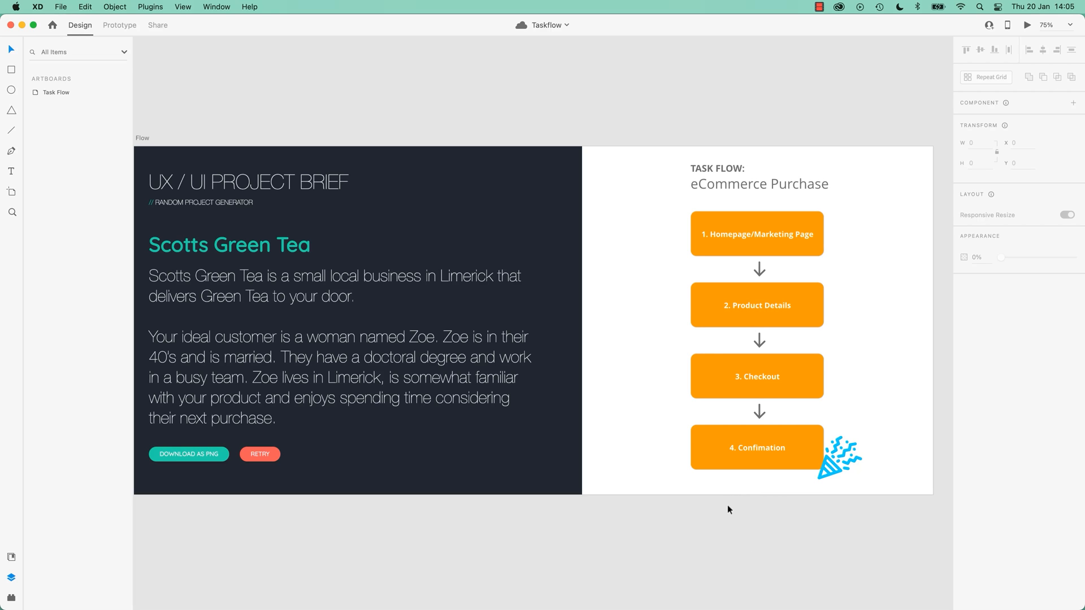
{"action": "mouse_move", "coordinate": [723, 526]}
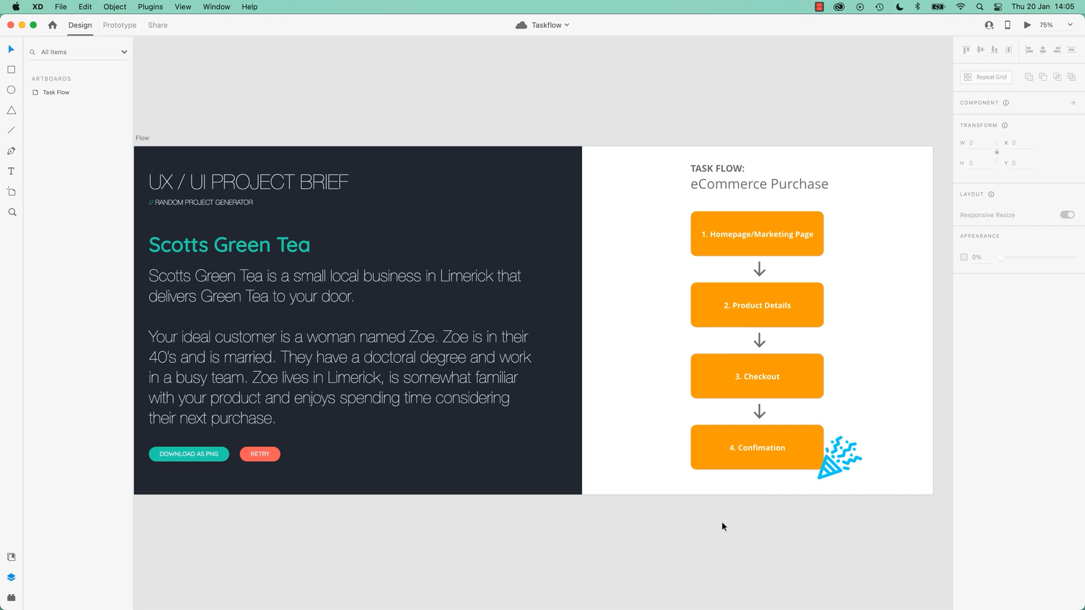
{"action": "mouse_move", "coordinate": [717, 518]}
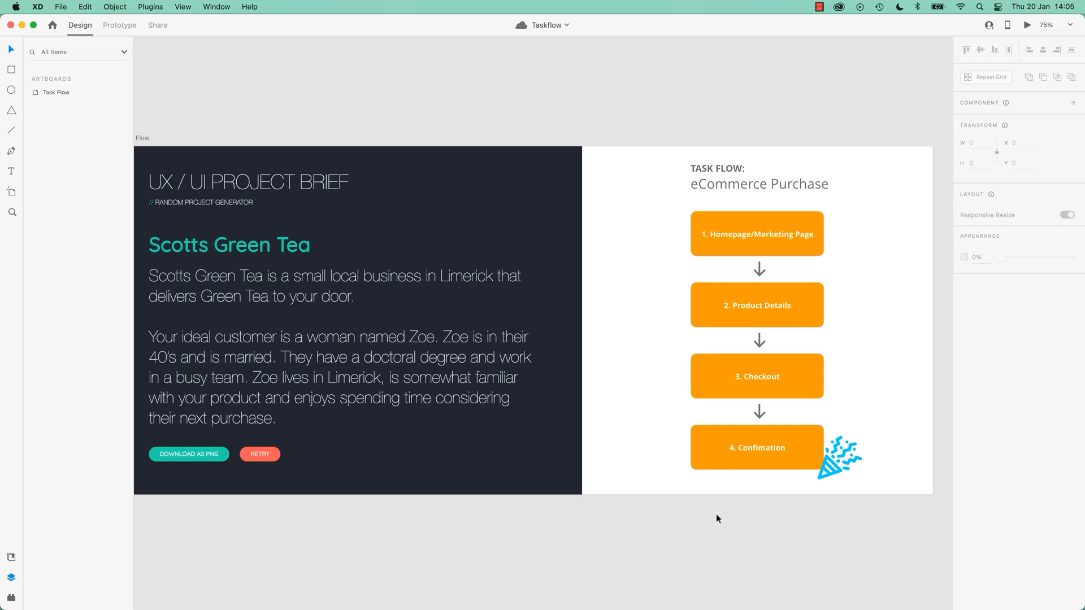
{"action": "mouse_move", "coordinate": [734, 510]}
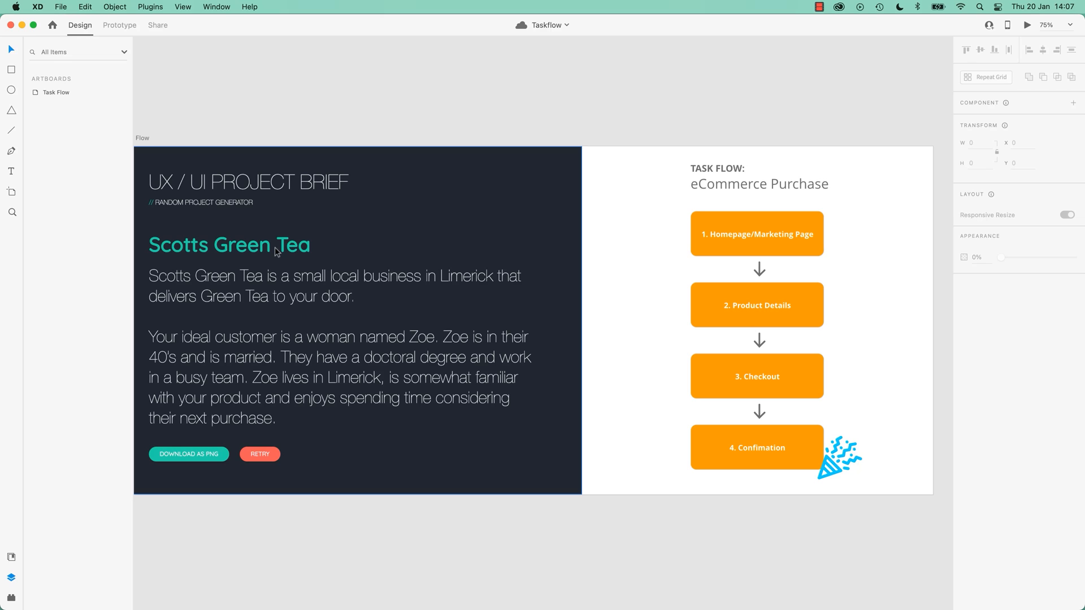
{"action": "mouse_move", "coordinate": [269, 238]}
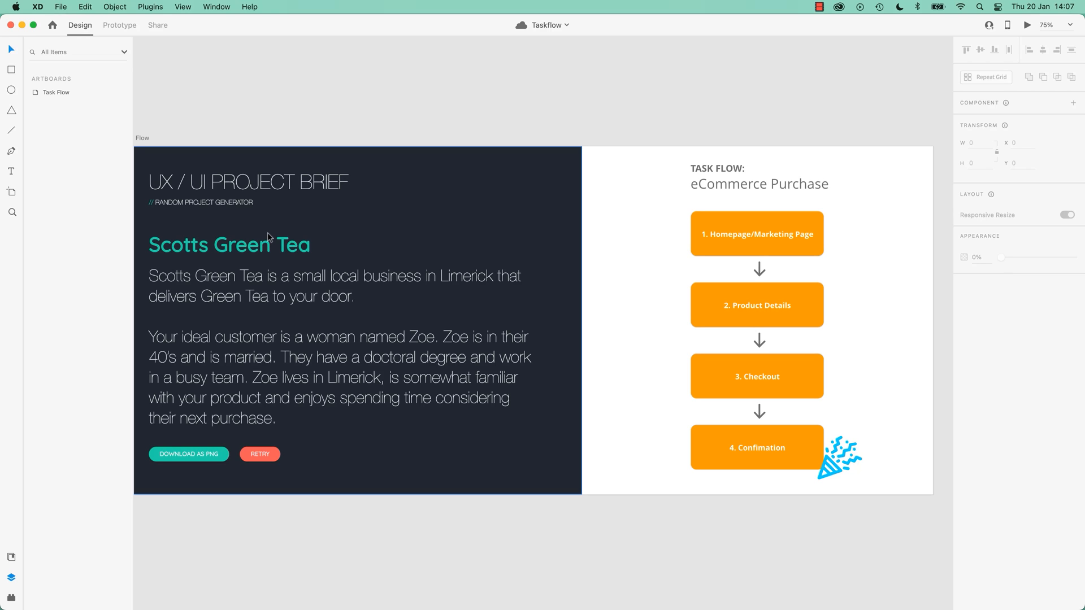
{"action": "mouse_move", "coordinate": [286, 284]}
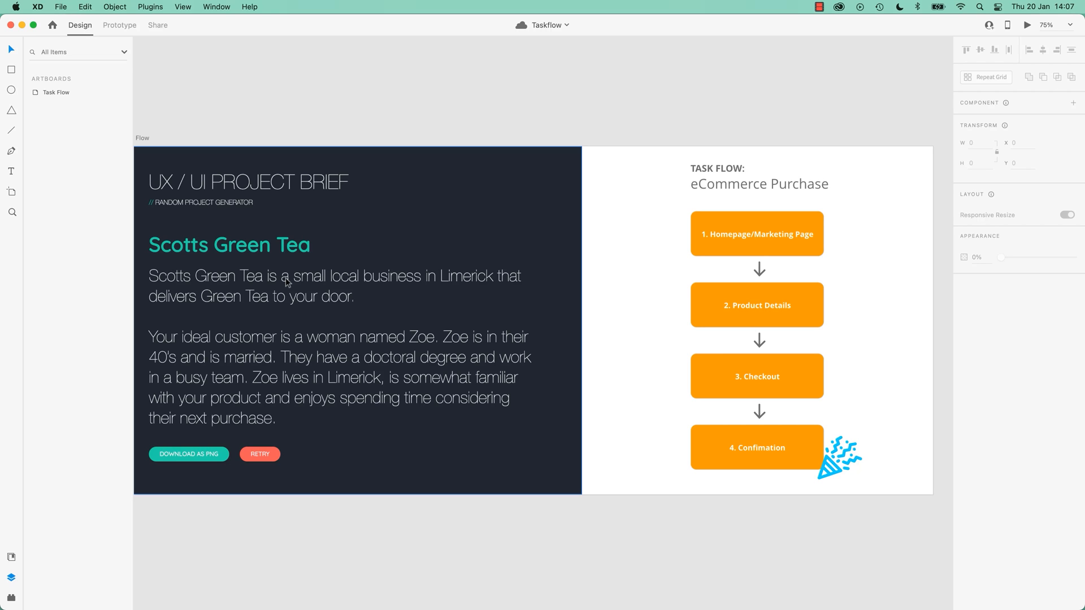
{"action": "mouse_move", "coordinate": [757, 485]}
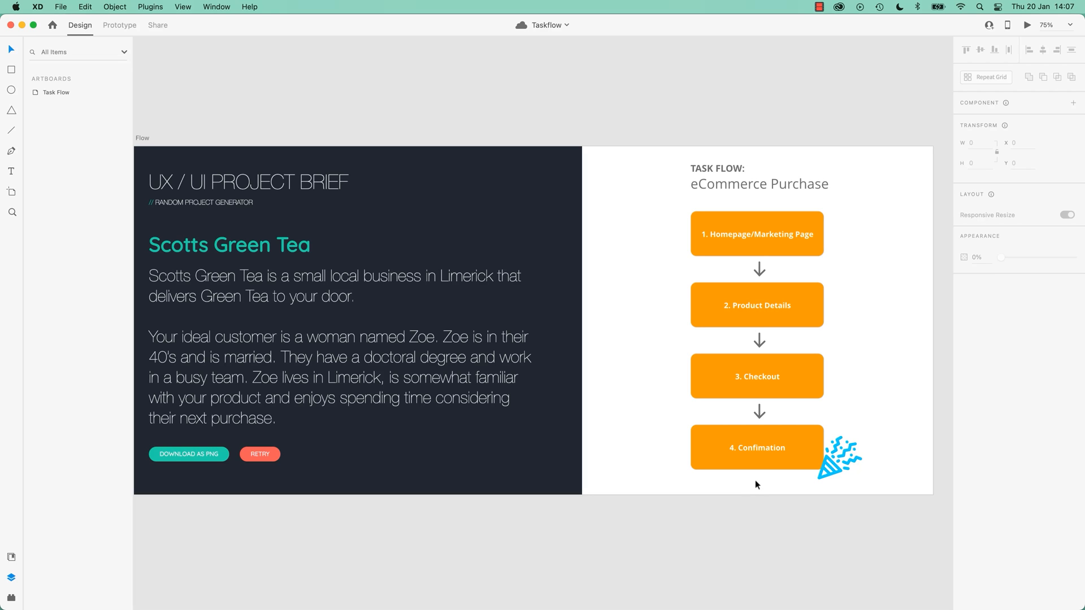
{"action": "mouse_move", "coordinate": [754, 503]}
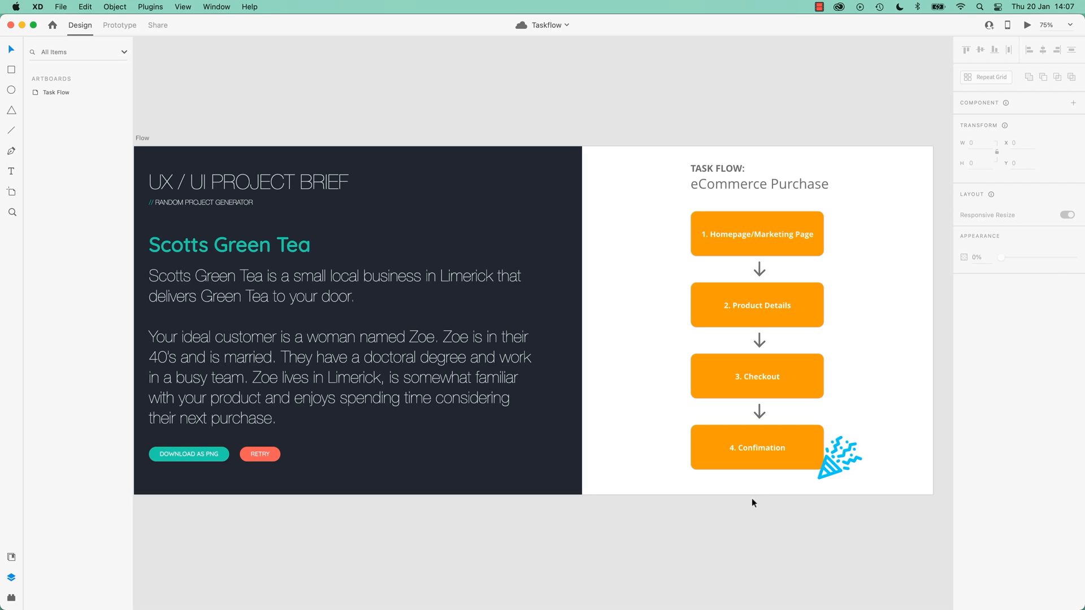
{"action": "mouse_move", "coordinate": [733, 532]}
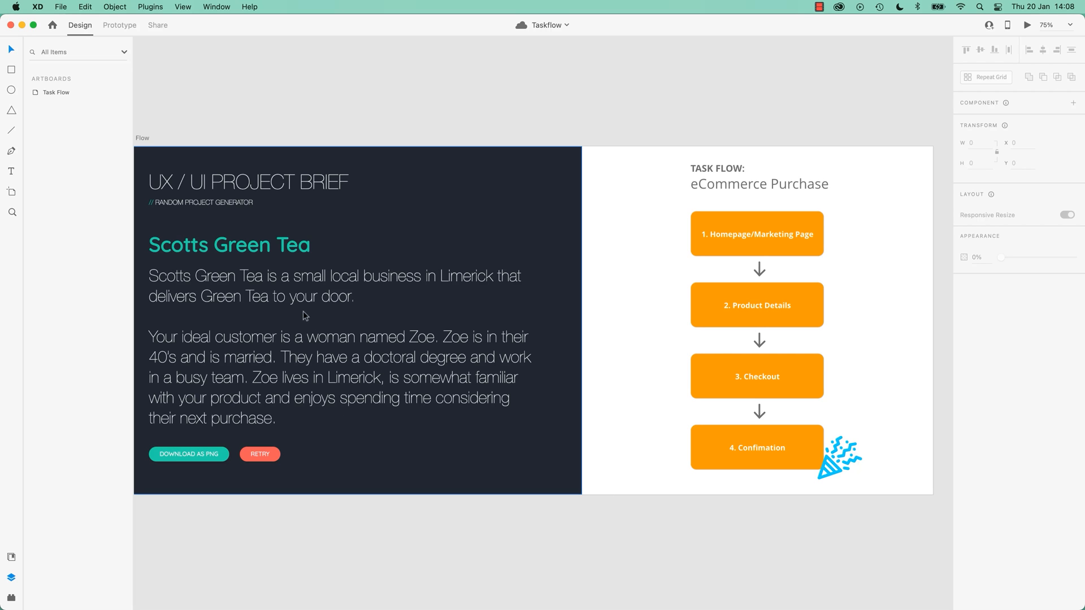
{"action": "mouse_move", "coordinate": [338, 301]}
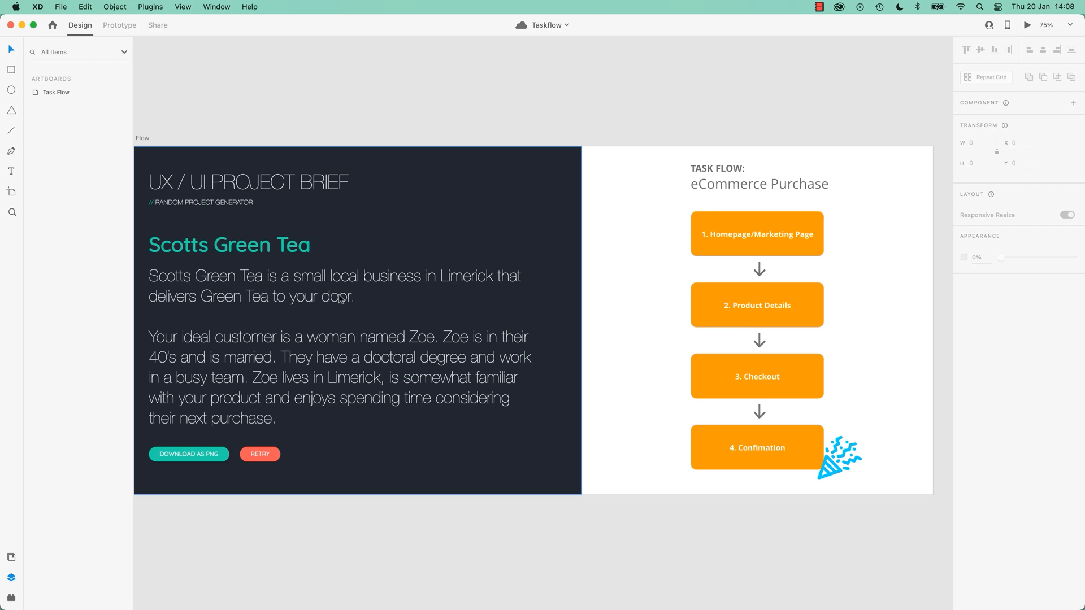
{"action": "mouse_move", "coordinate": [592, 69]}
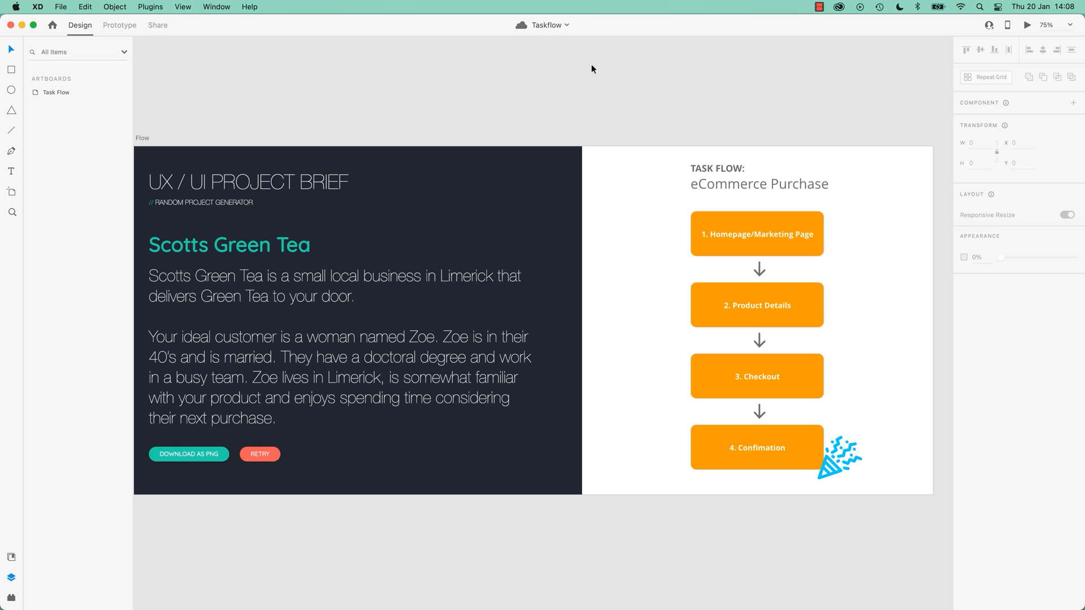
{"action": "mouse_move", "coordinate": [299, 67]}
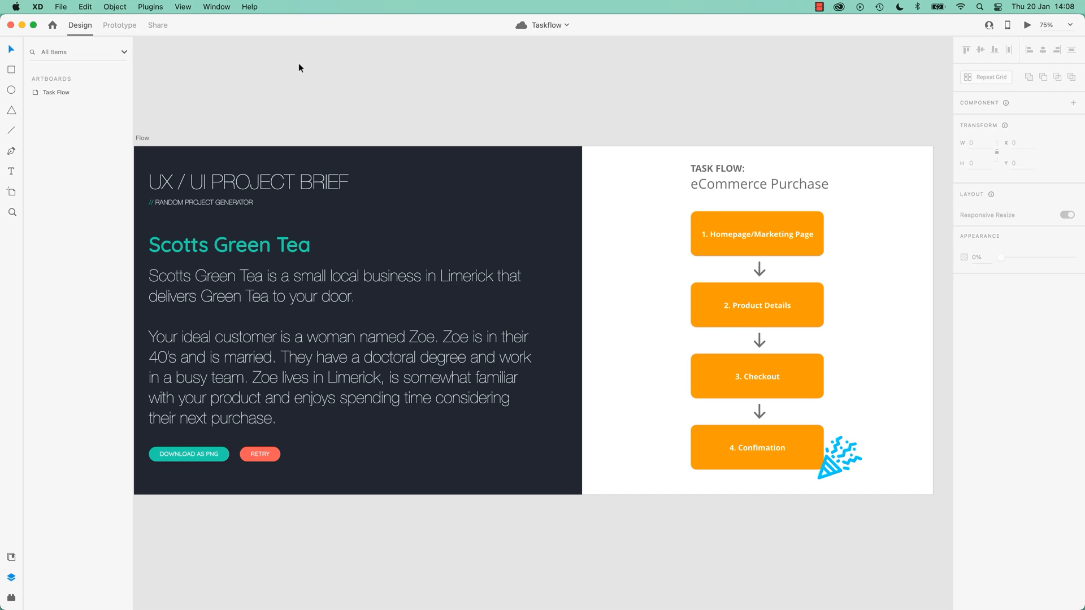